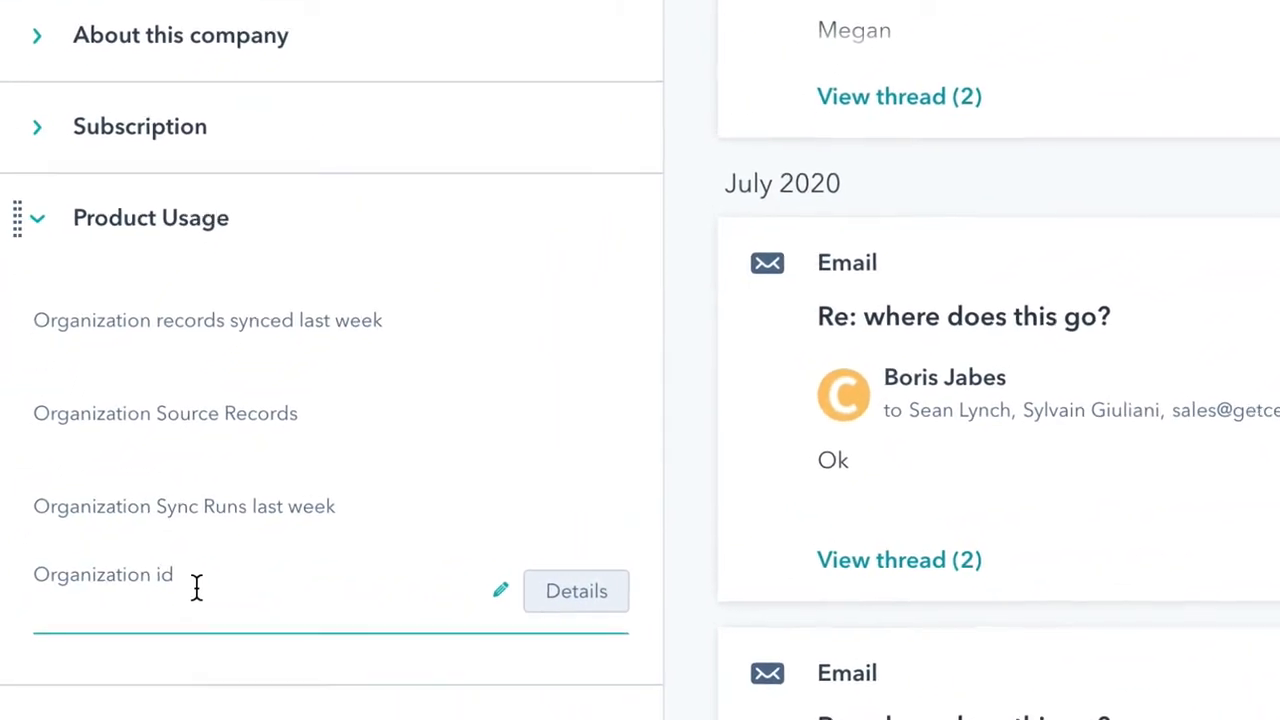
Start adding a new service connection beside the Snowflake warehouse
scroll("down", 3)
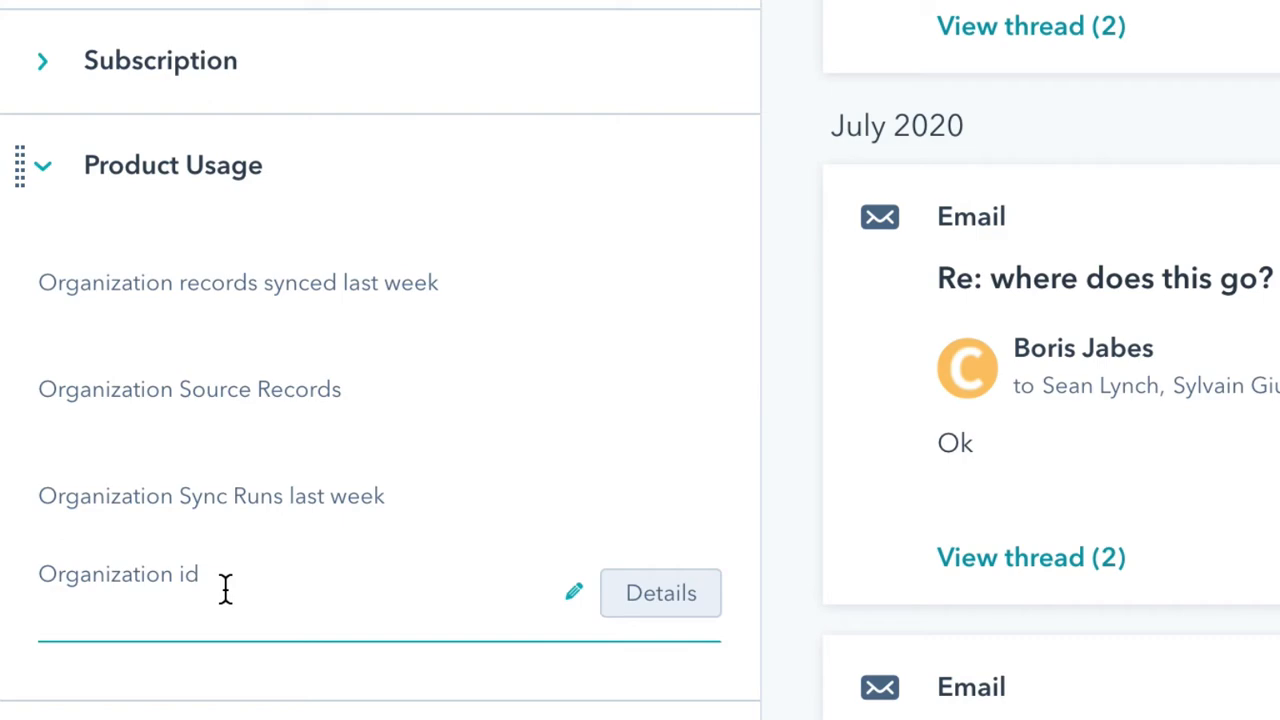
scroll("down", 3)
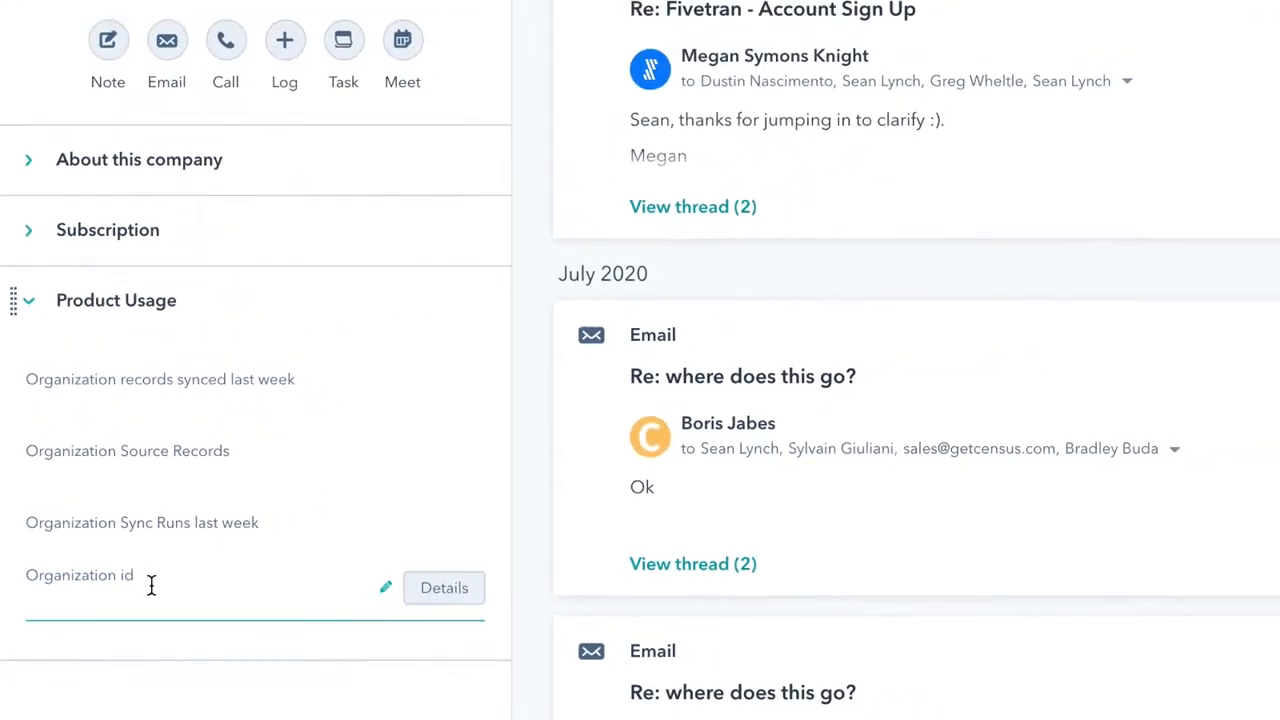
left_click(67, 157)
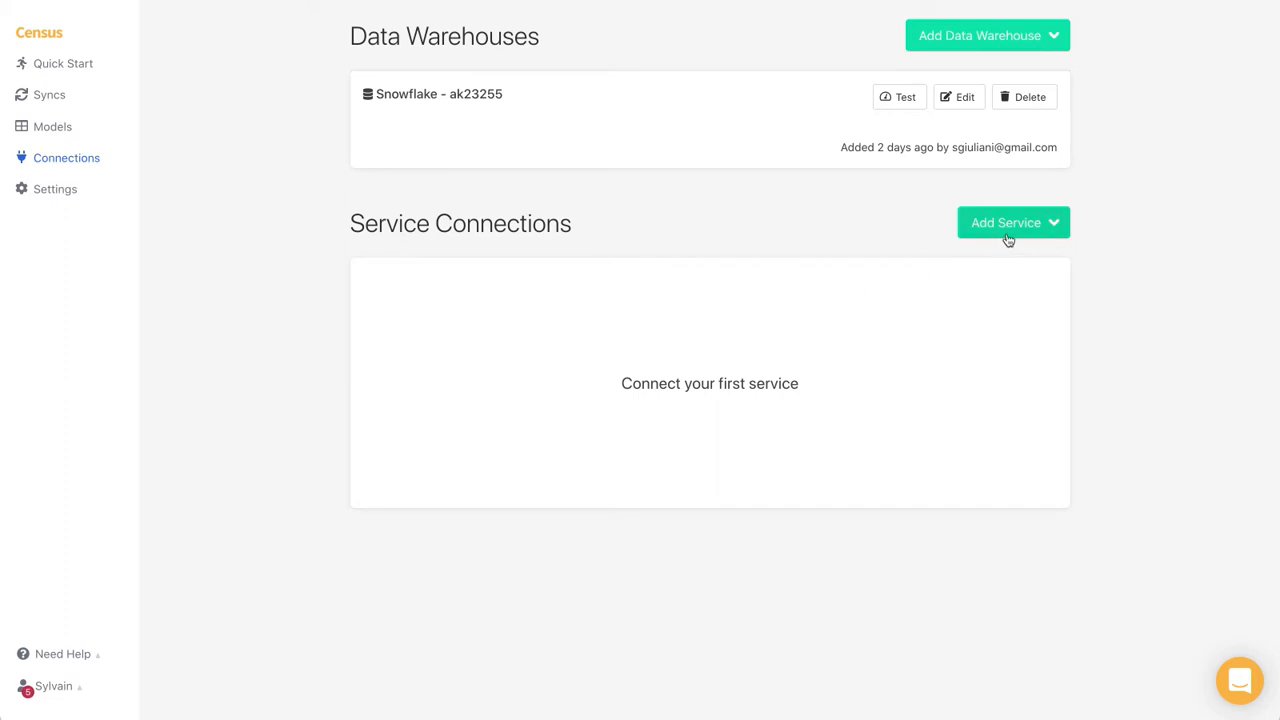
mouse_move(884, 381)
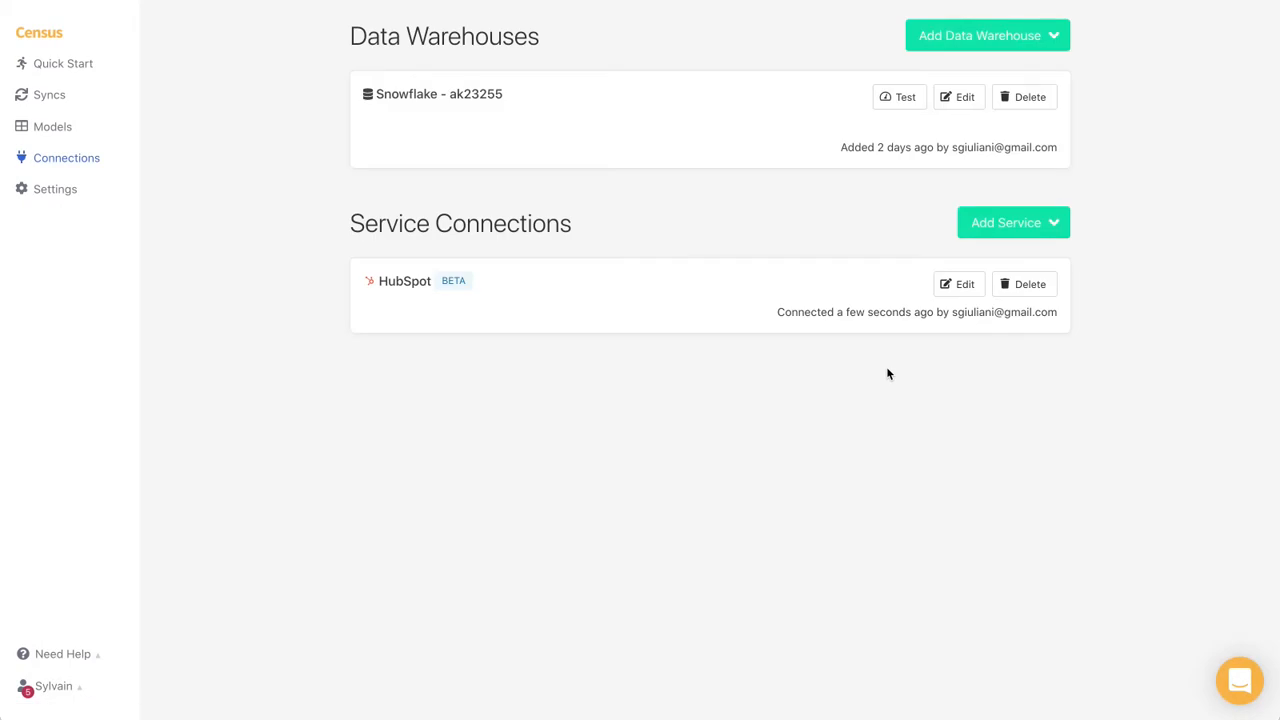
Preview the organization metrics SQL and save it as the 'Golden Record Company' model
left_click(52, 126)
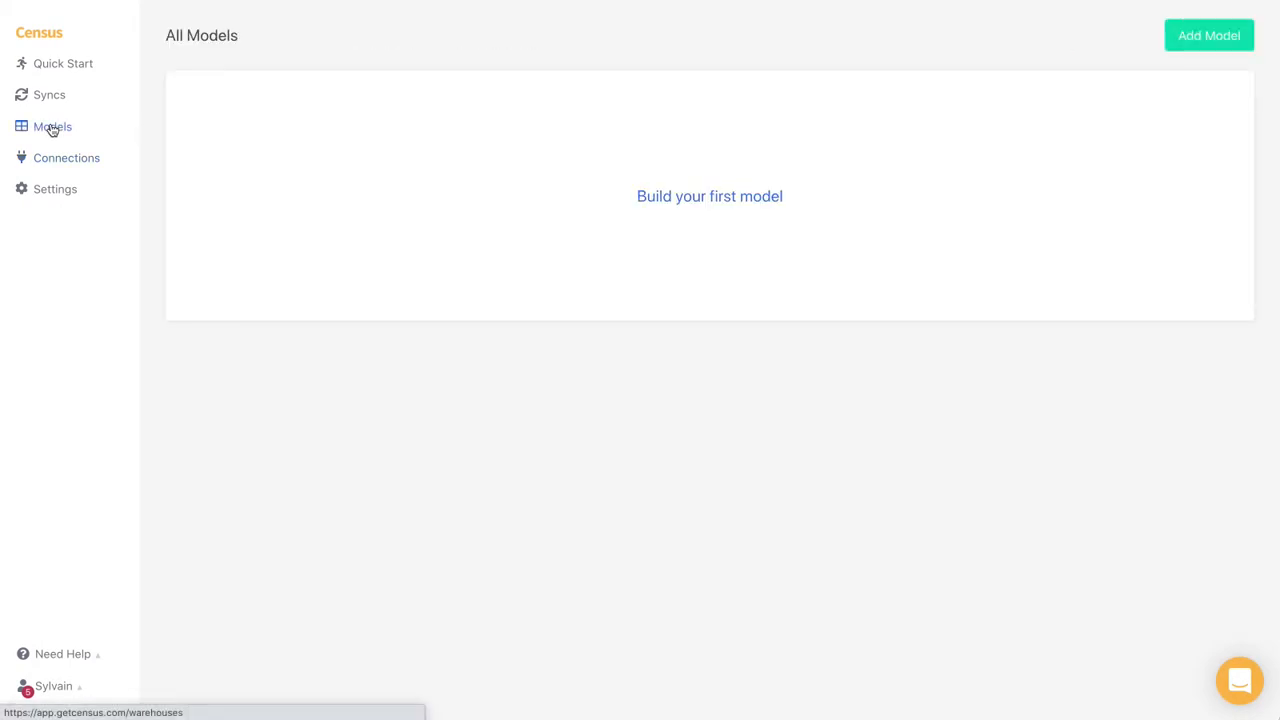
left_click(709, 196)
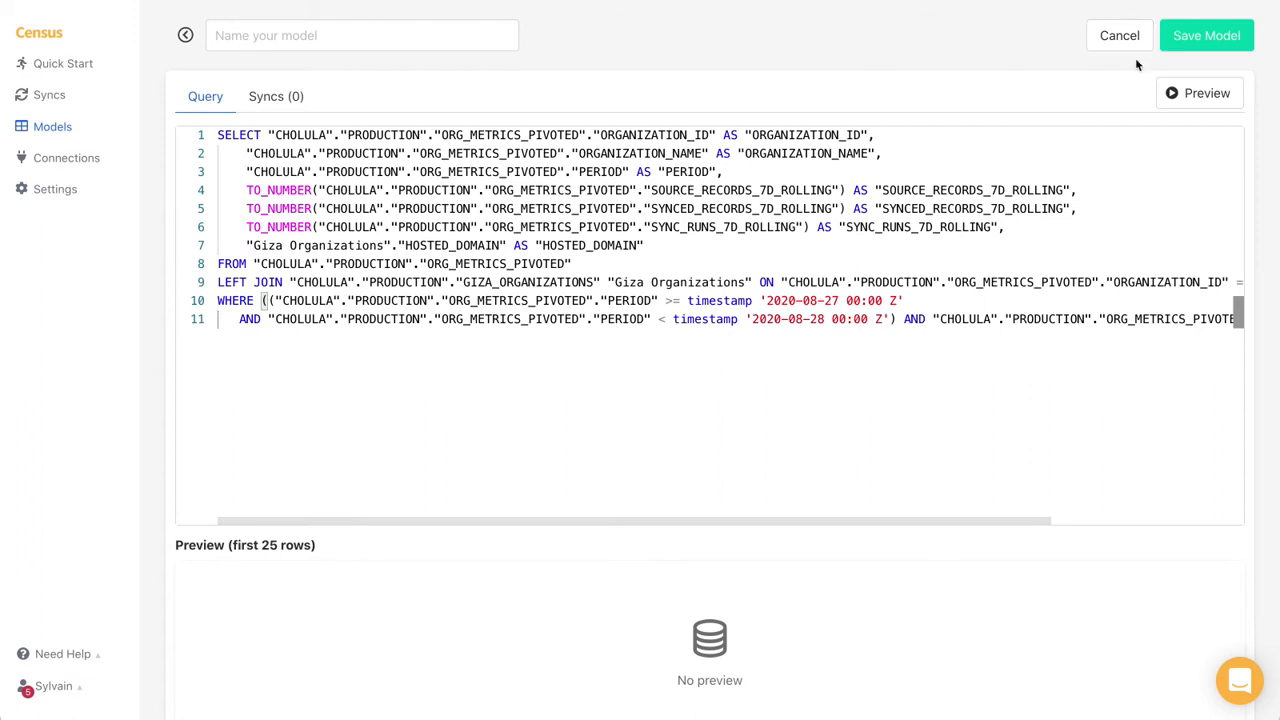
left_click(1199, 92)
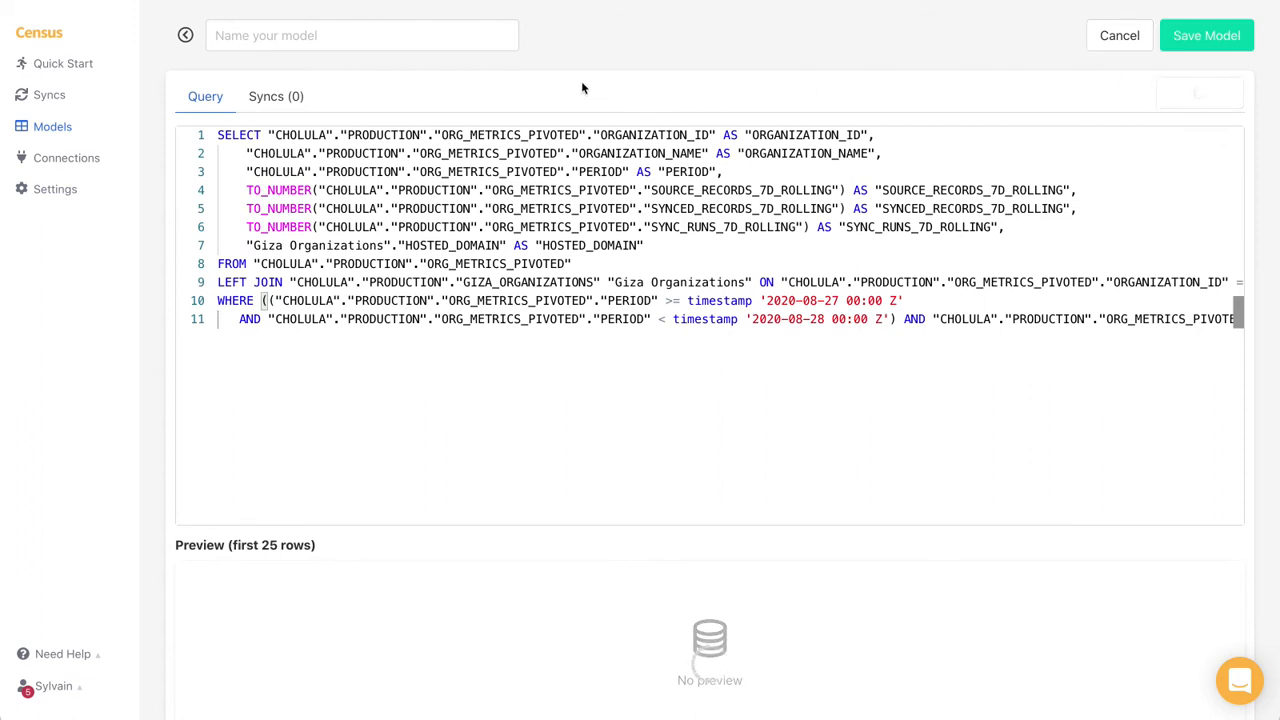
mouse_move(510, 77)
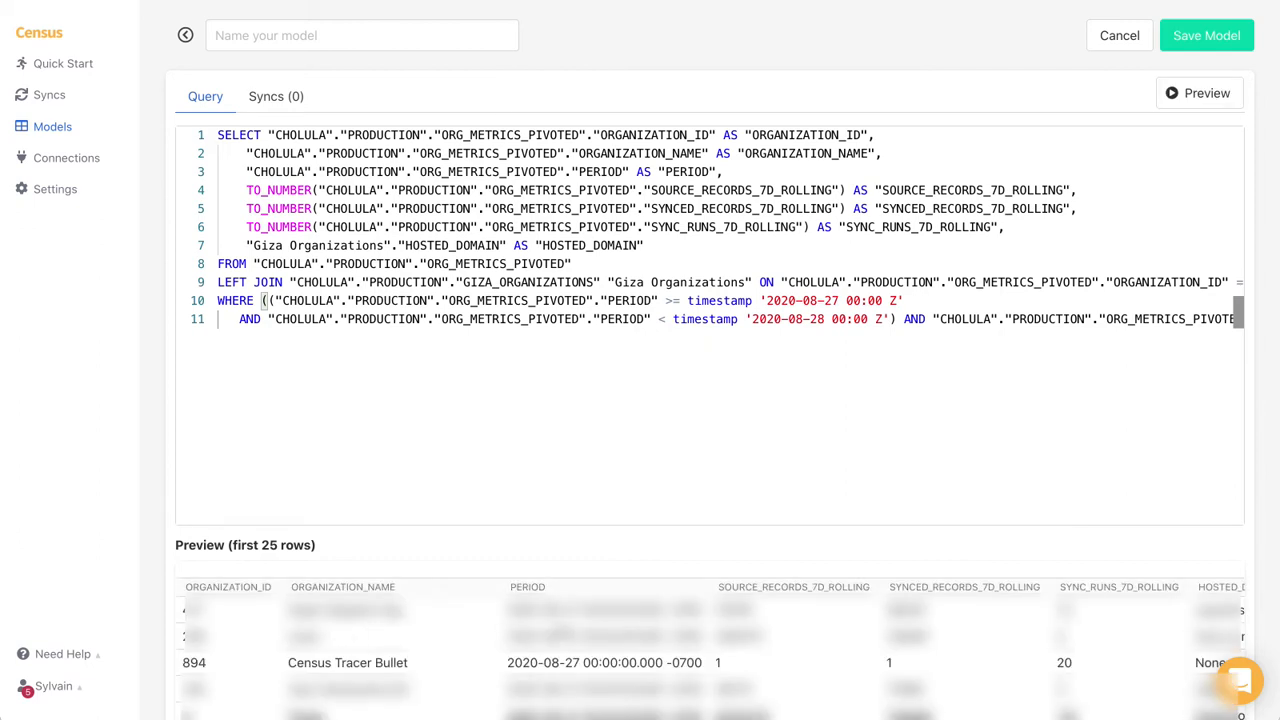
type("Golden Recor")
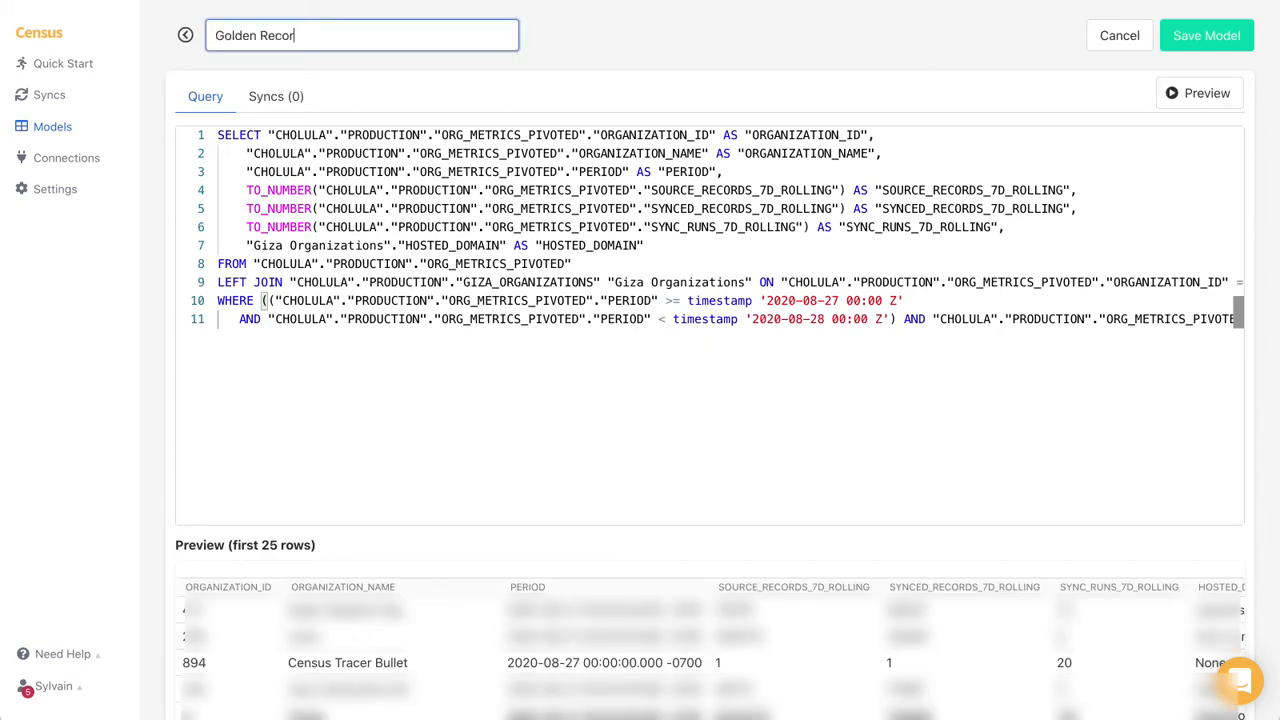
left_click(1206, 35)
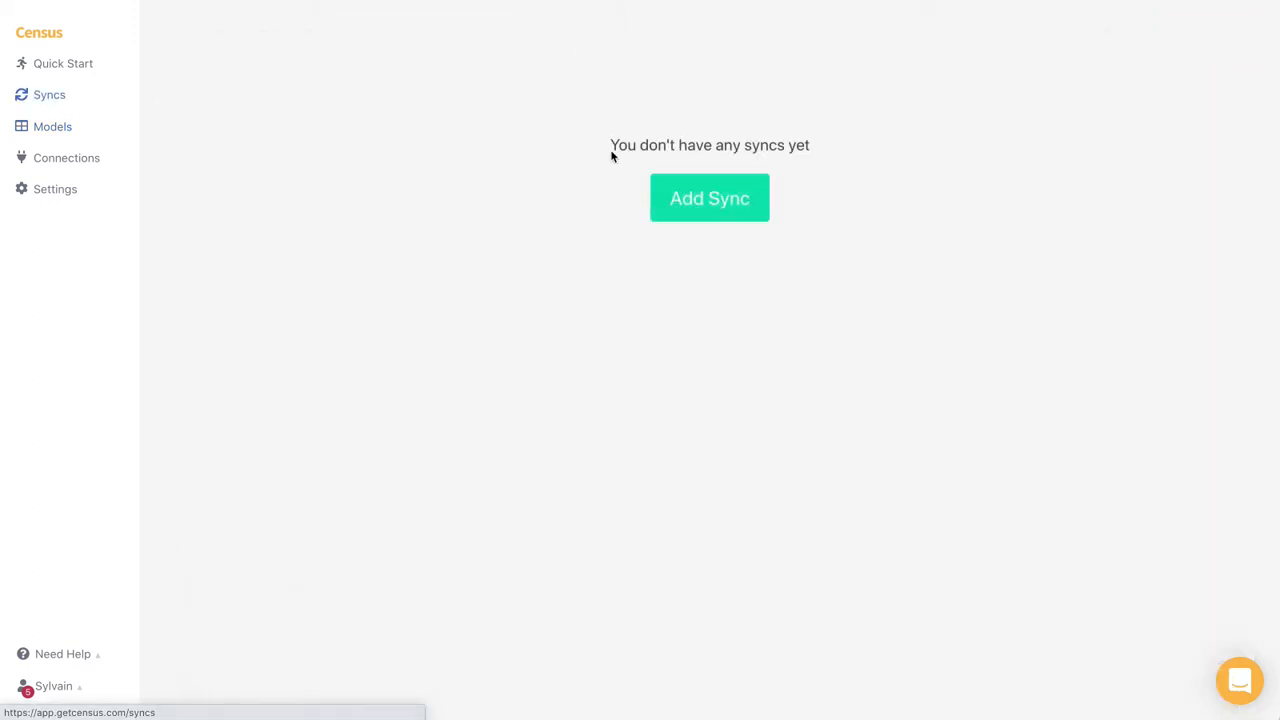
Start a sync from Golden Record Company to HubSpot Company, set to update only
left_click(709, 197)
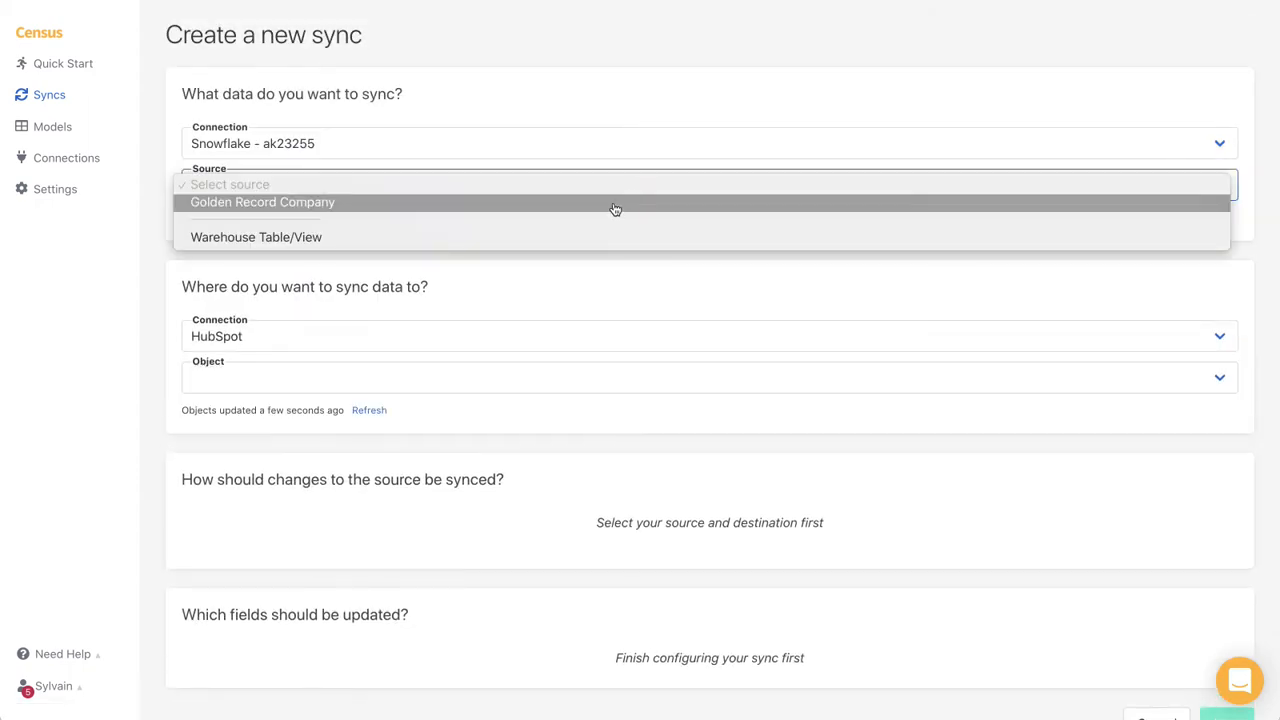
left_click(262, 201)
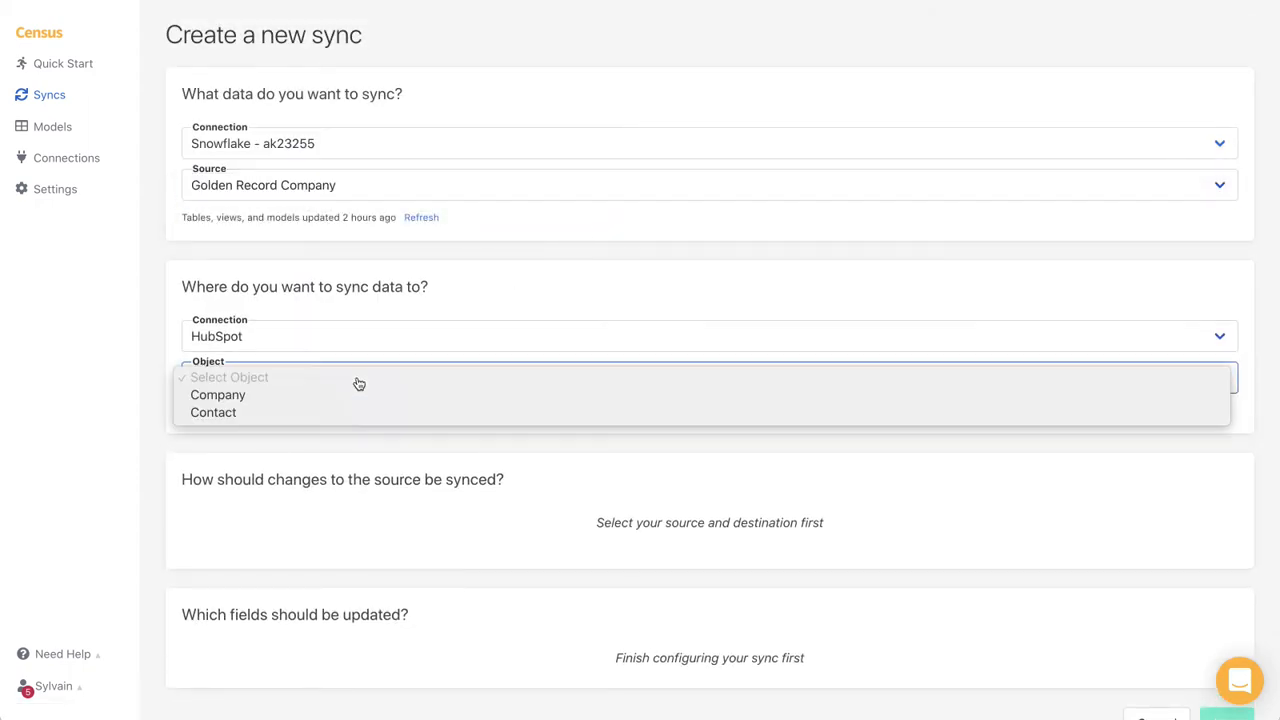
left_click(217, 394)
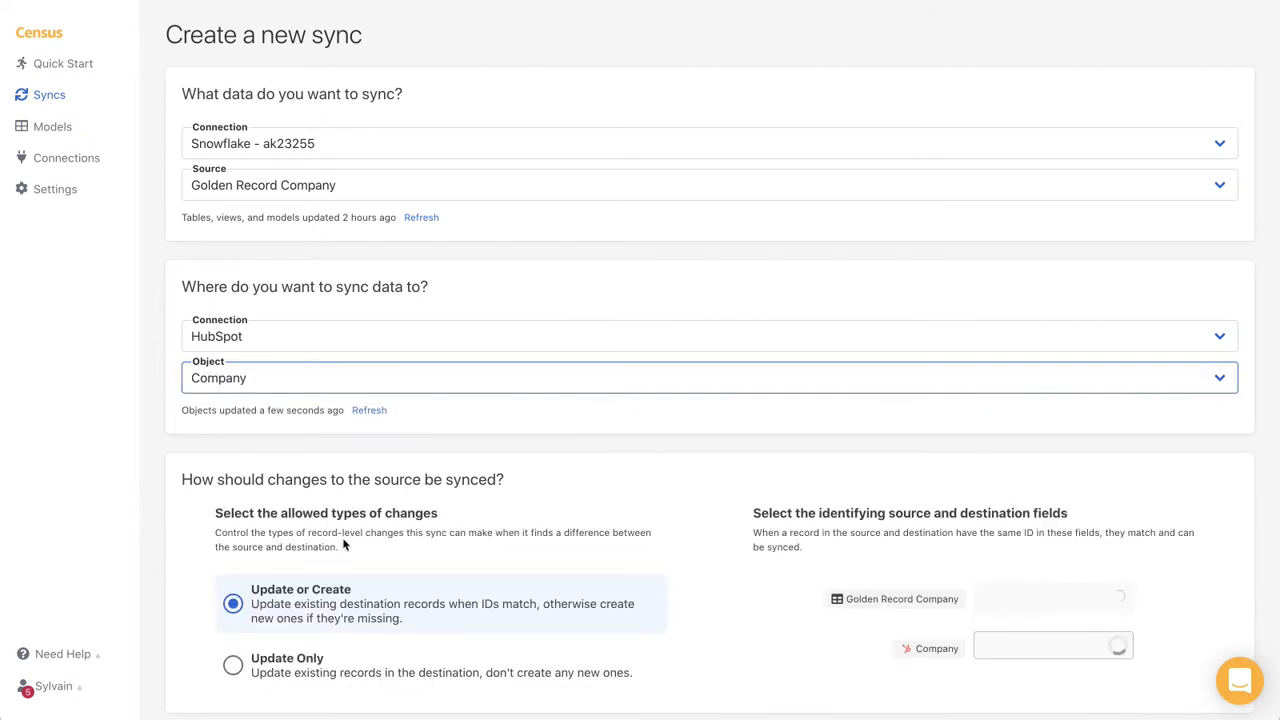
left_click(232, 641)
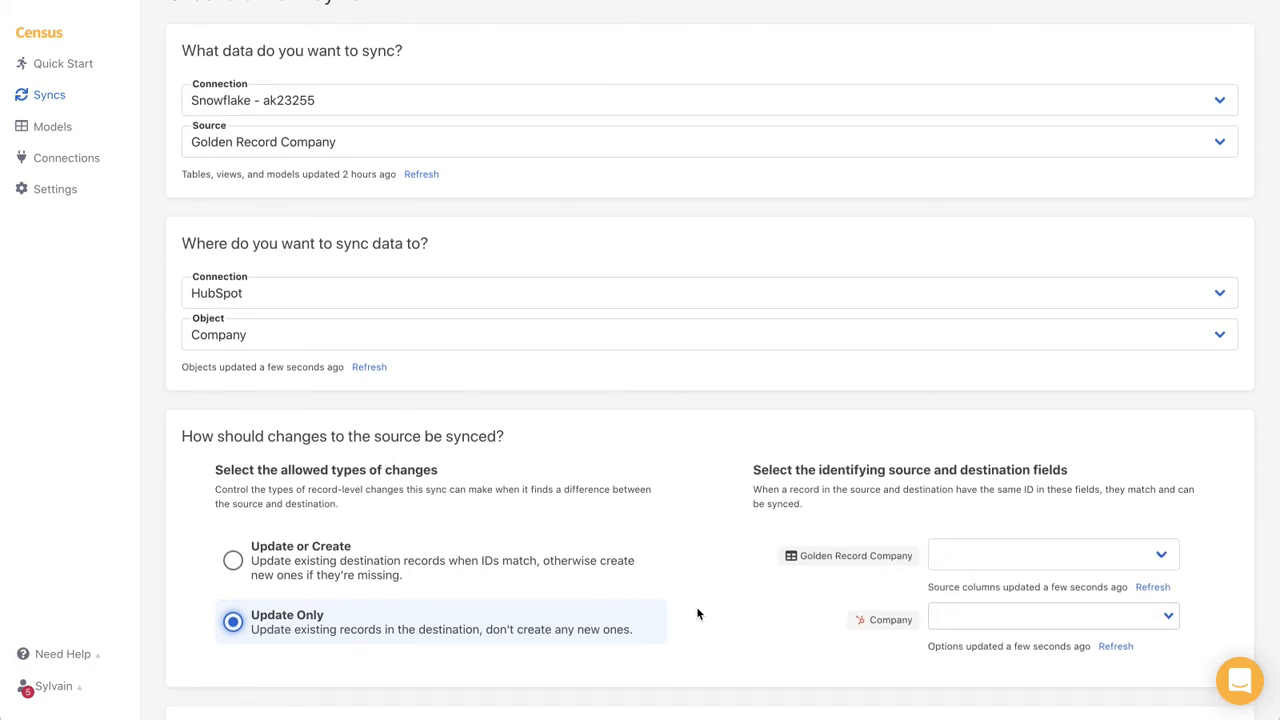
Choose HOSTED_DOMAIN as the source column that identifies records
left_click(1050, 554)
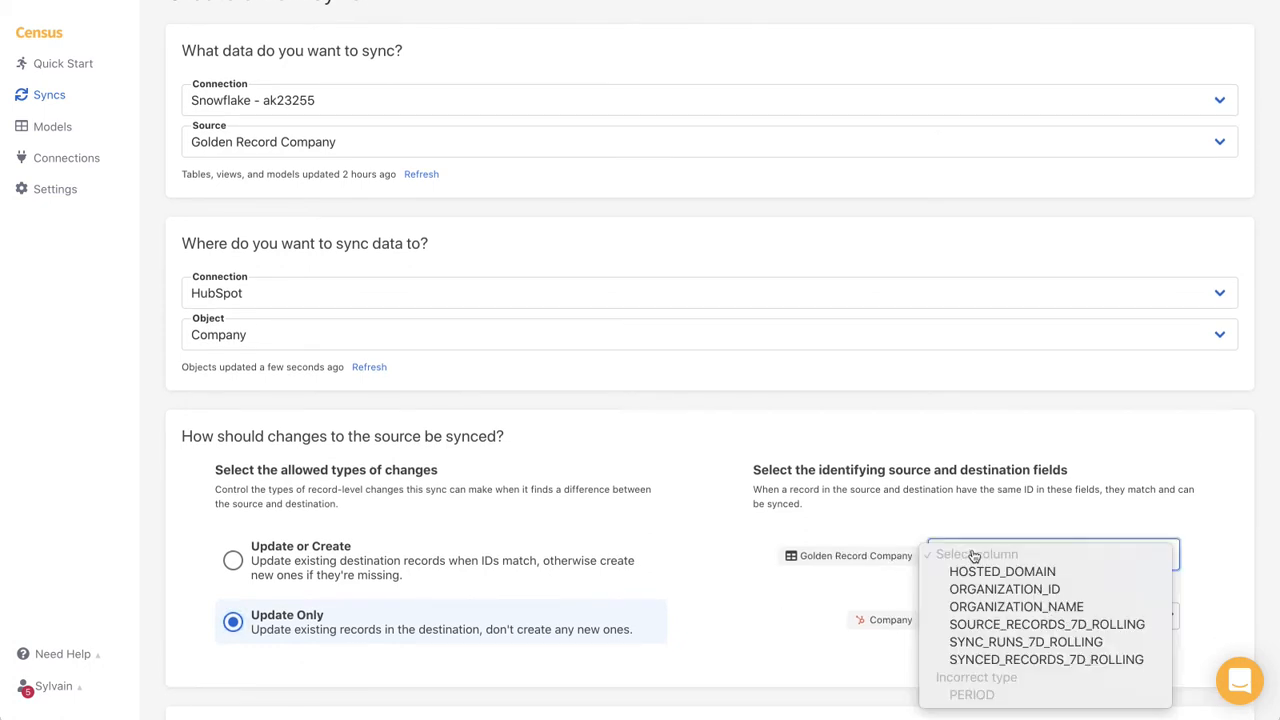
left_click(1002, 571)
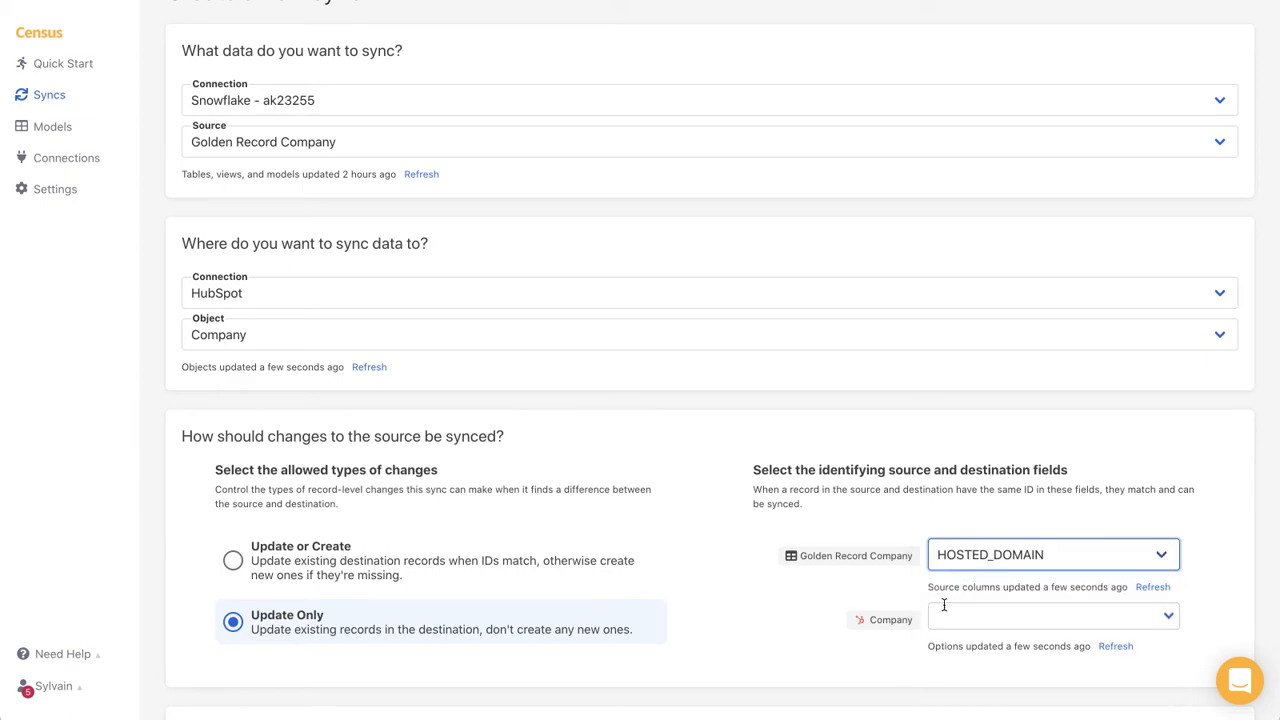
left_click(1045, 616)
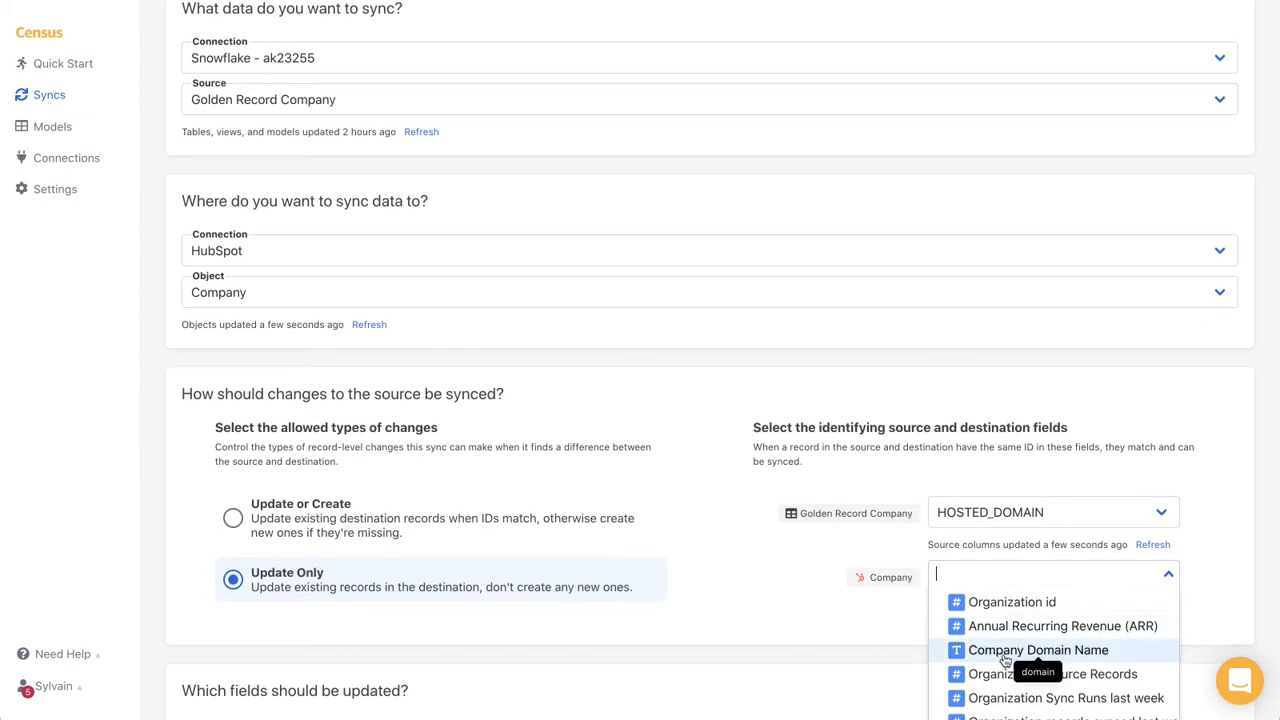
Match HOSTED_DOMAIN to Company Domain Name and map Organization id to ORGANIZATION_ID
left_click(1038, 650)
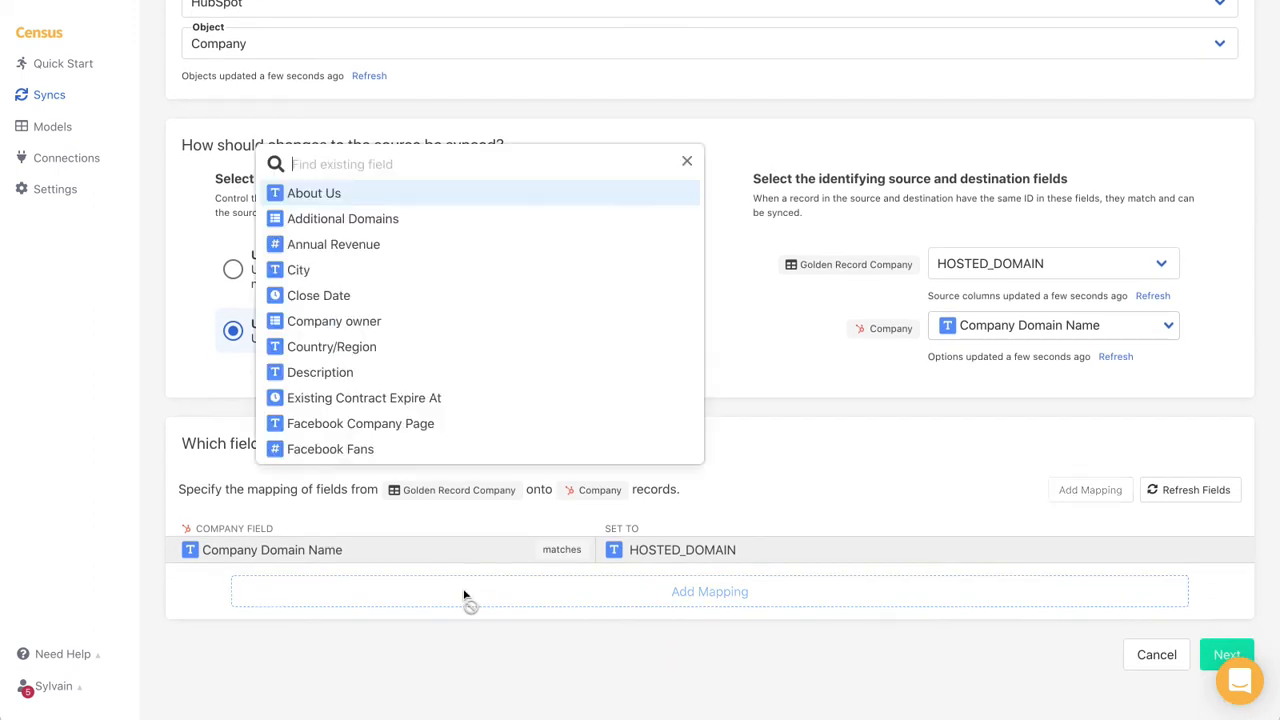
type("record")
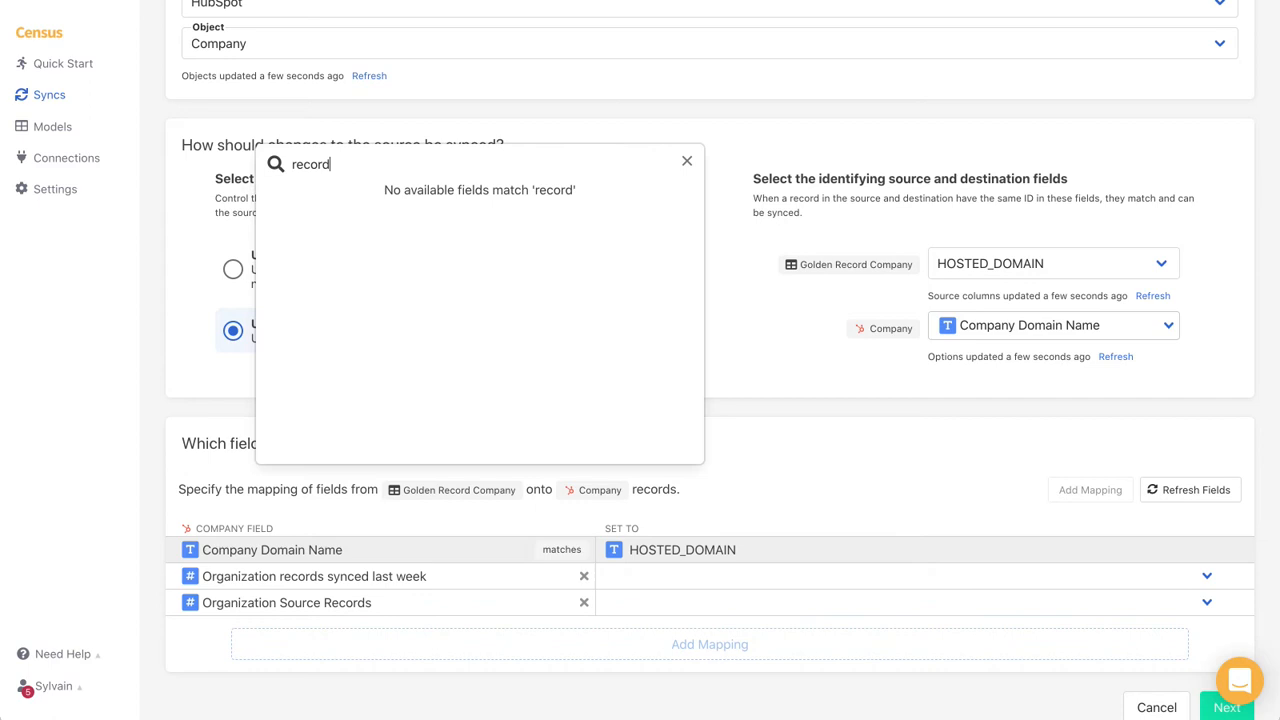
type("last")
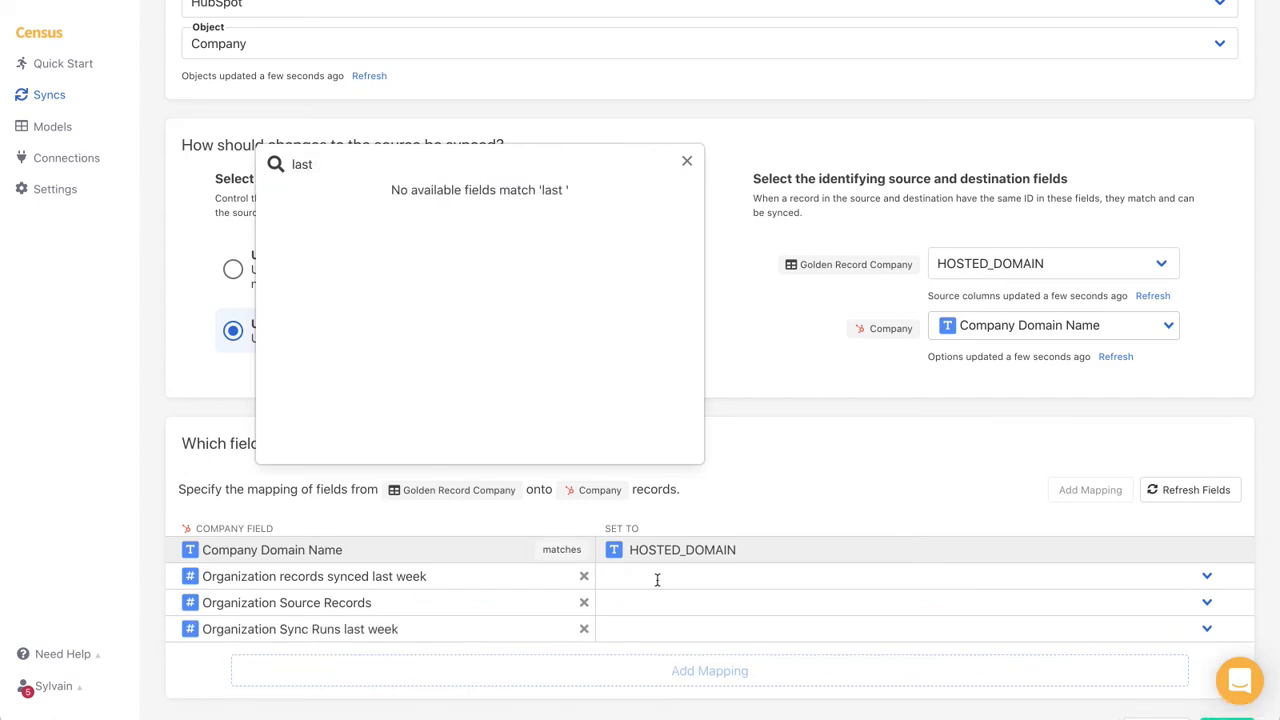
type("rec")
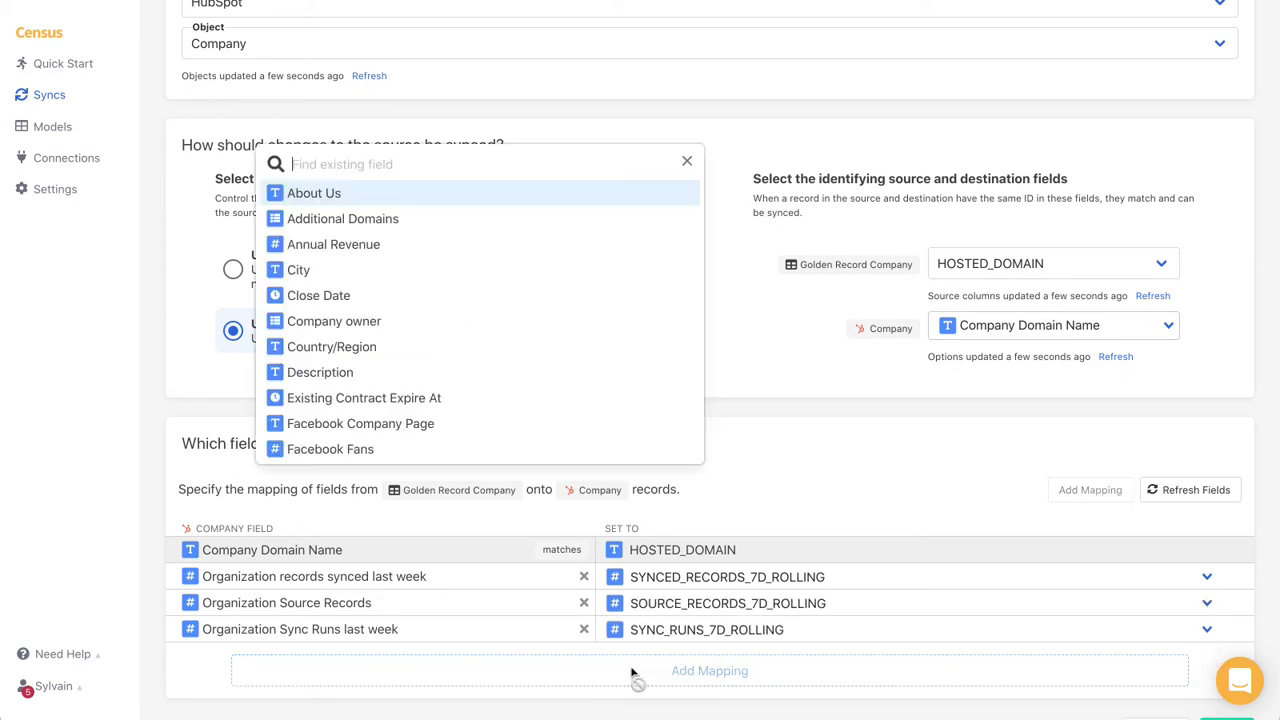
type("id")
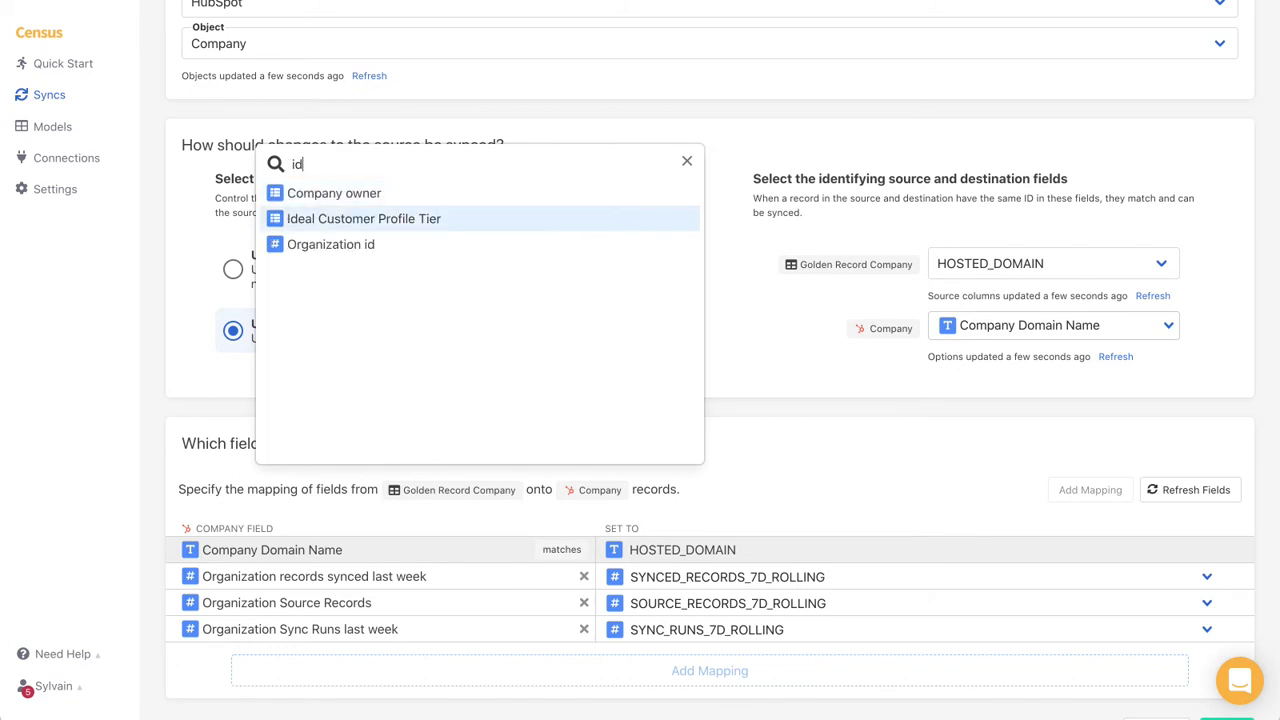
left_click(331, 244)
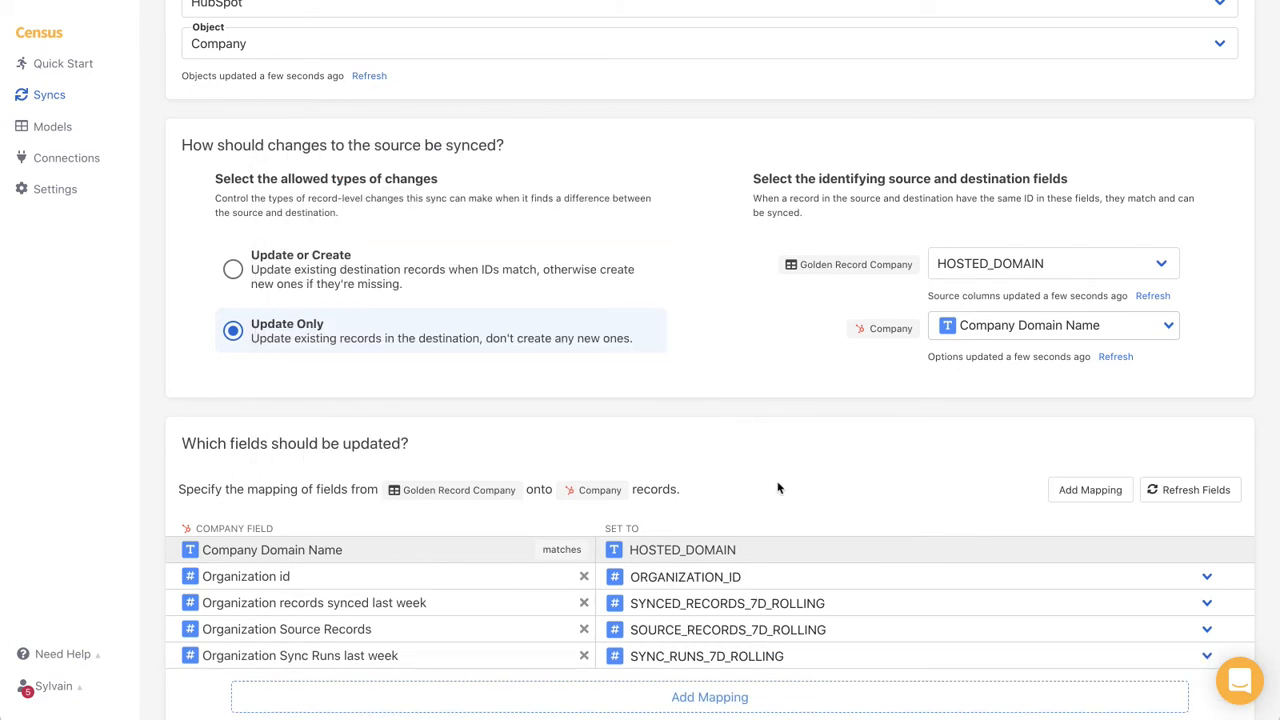
scroll("down", 3)
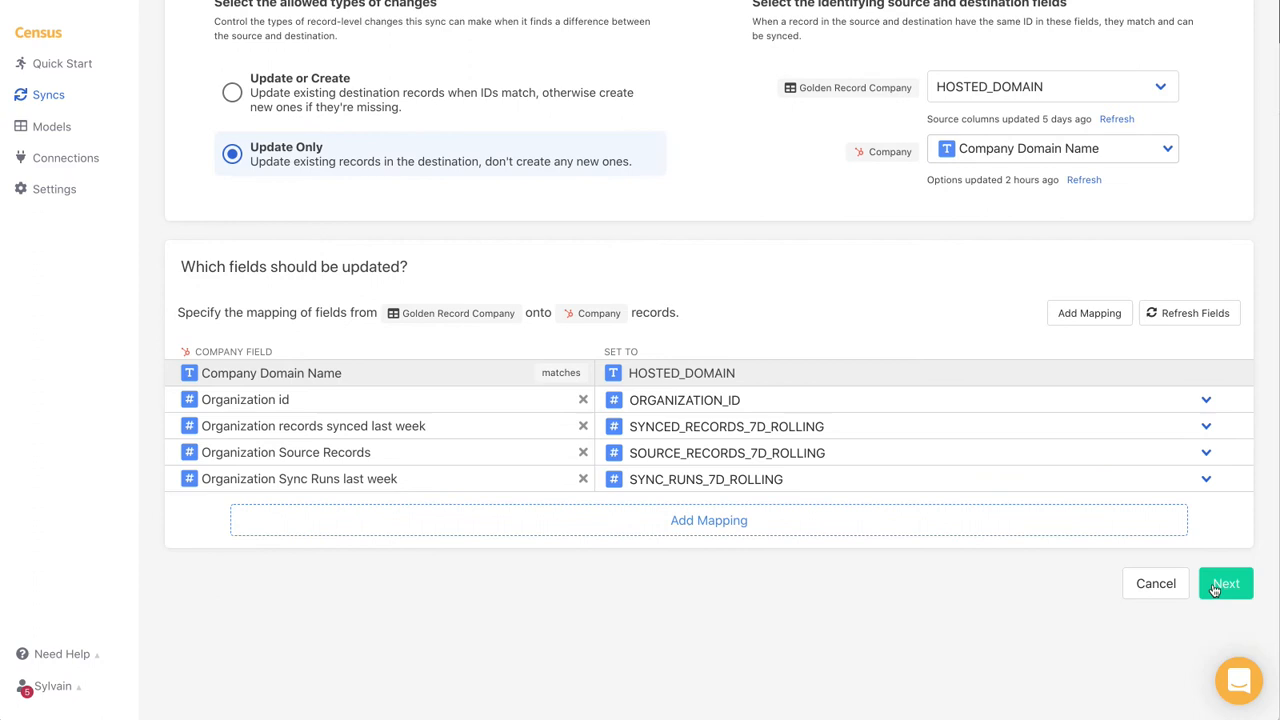
Confirm the sync details and create the sync with 'Run a sync now' enabled
left_click(1225, 583)
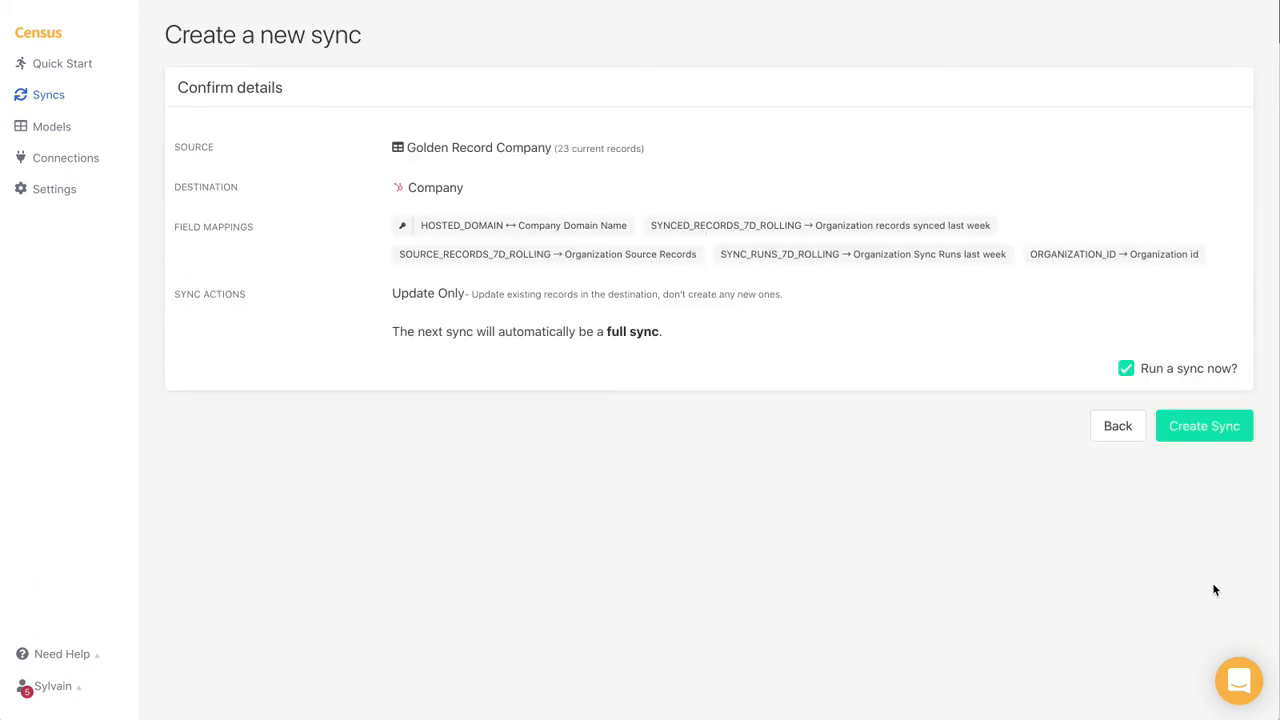
left_click(1204, 425)
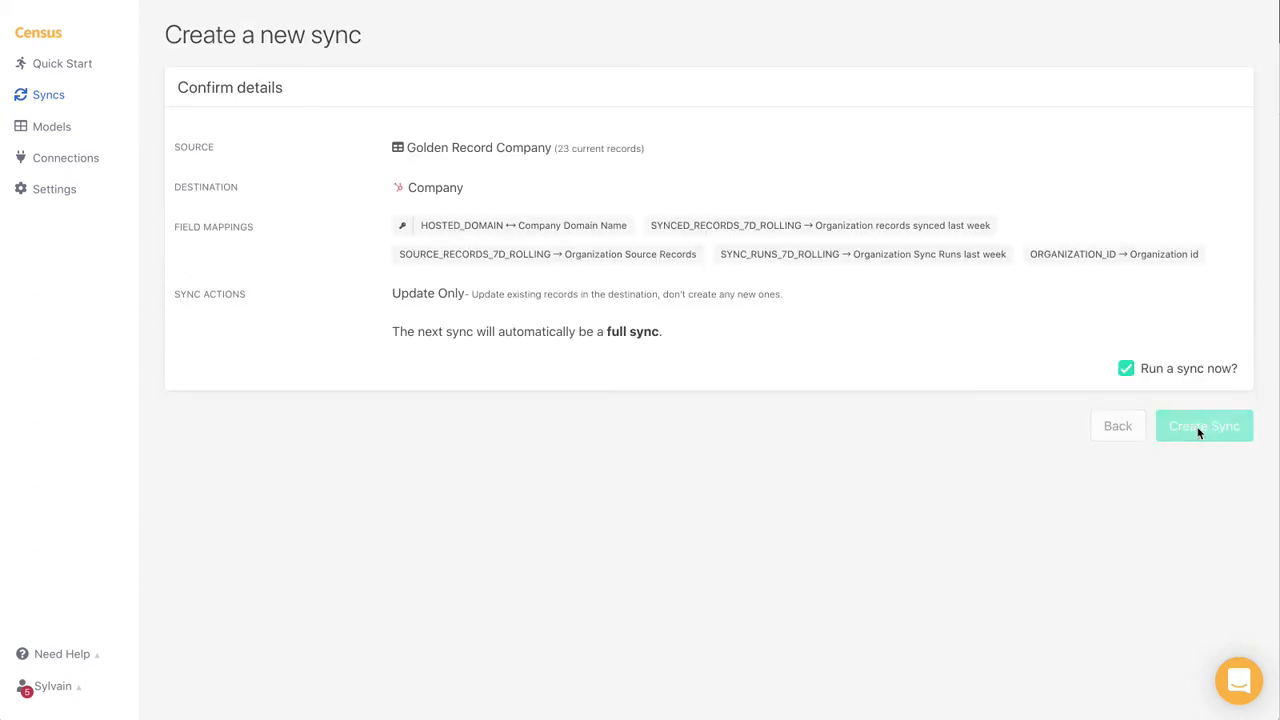
left_click(1204, 425)
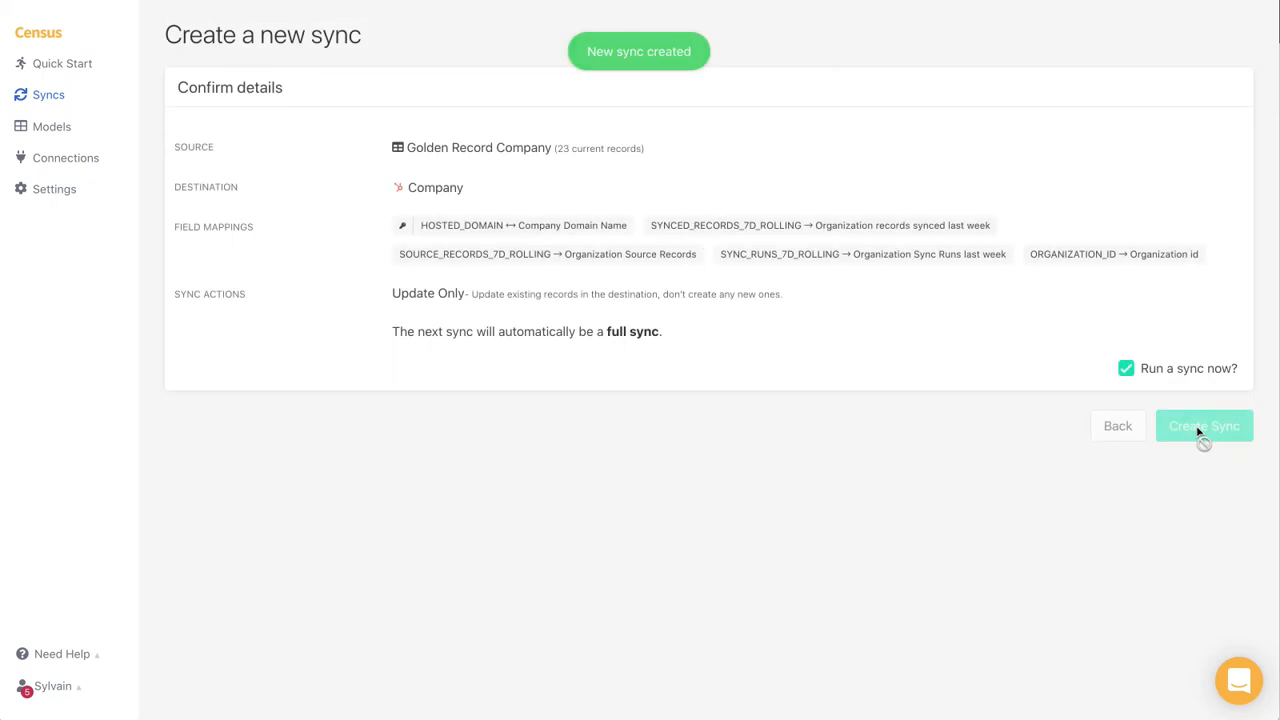
left_click(1204, 425)
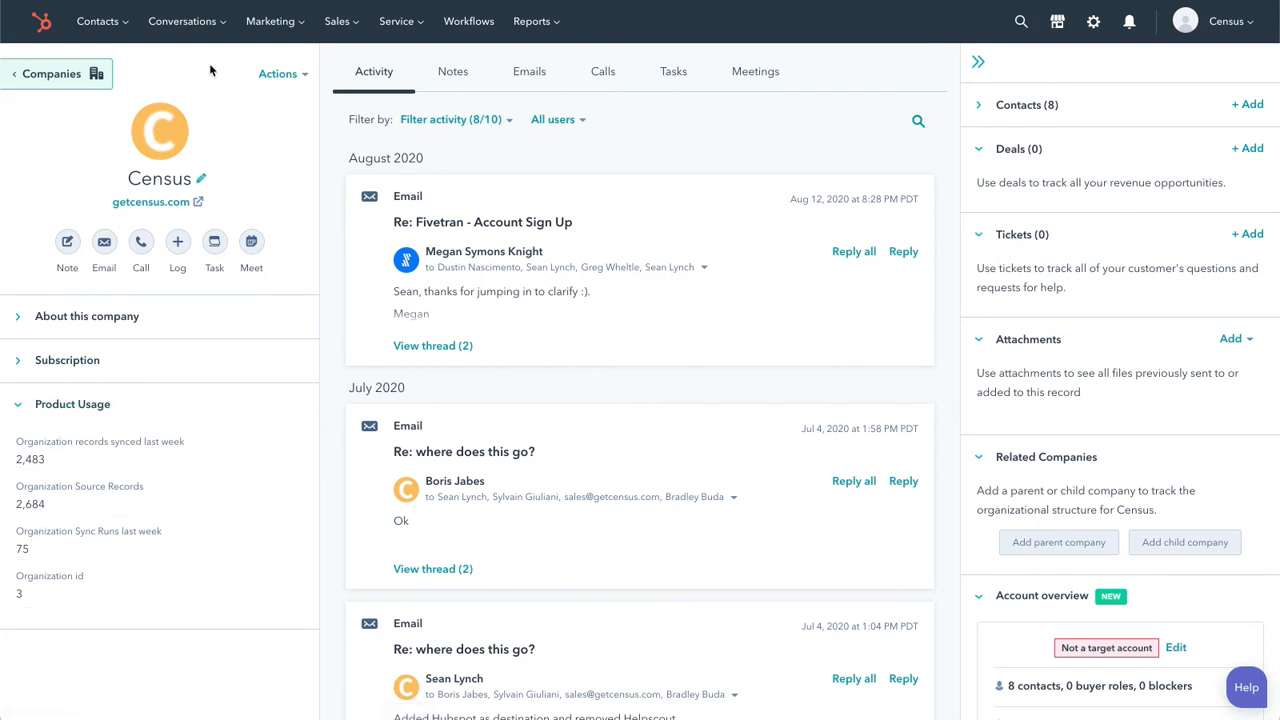
Go to Marketing > Email and start creating a new marketing email
left_click(270, 21)
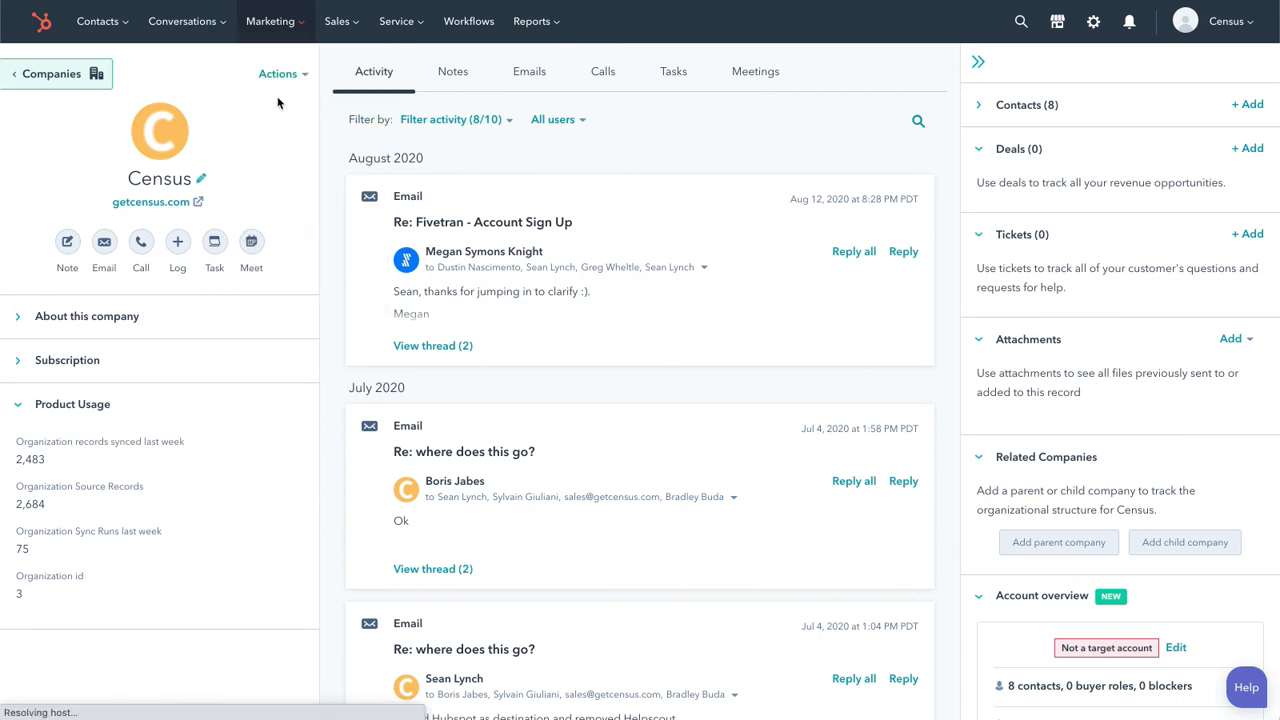
left_click(270, 21)
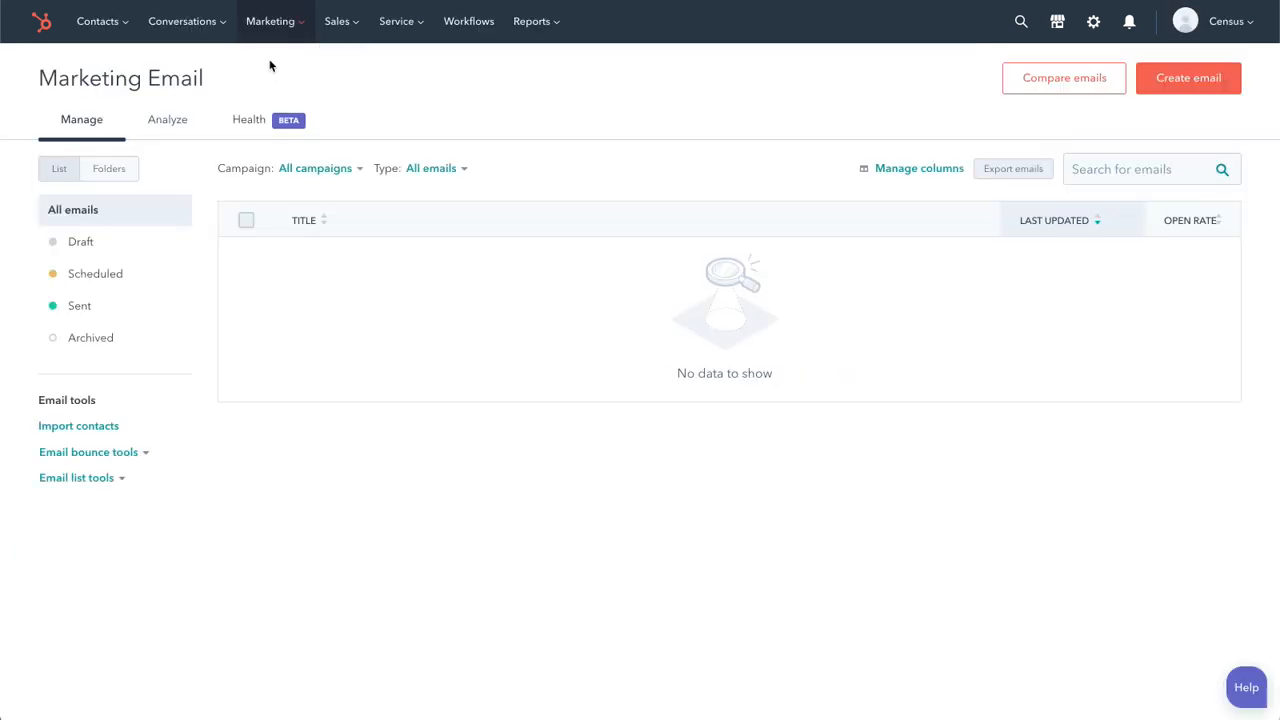
mouse_move(1190, 95)
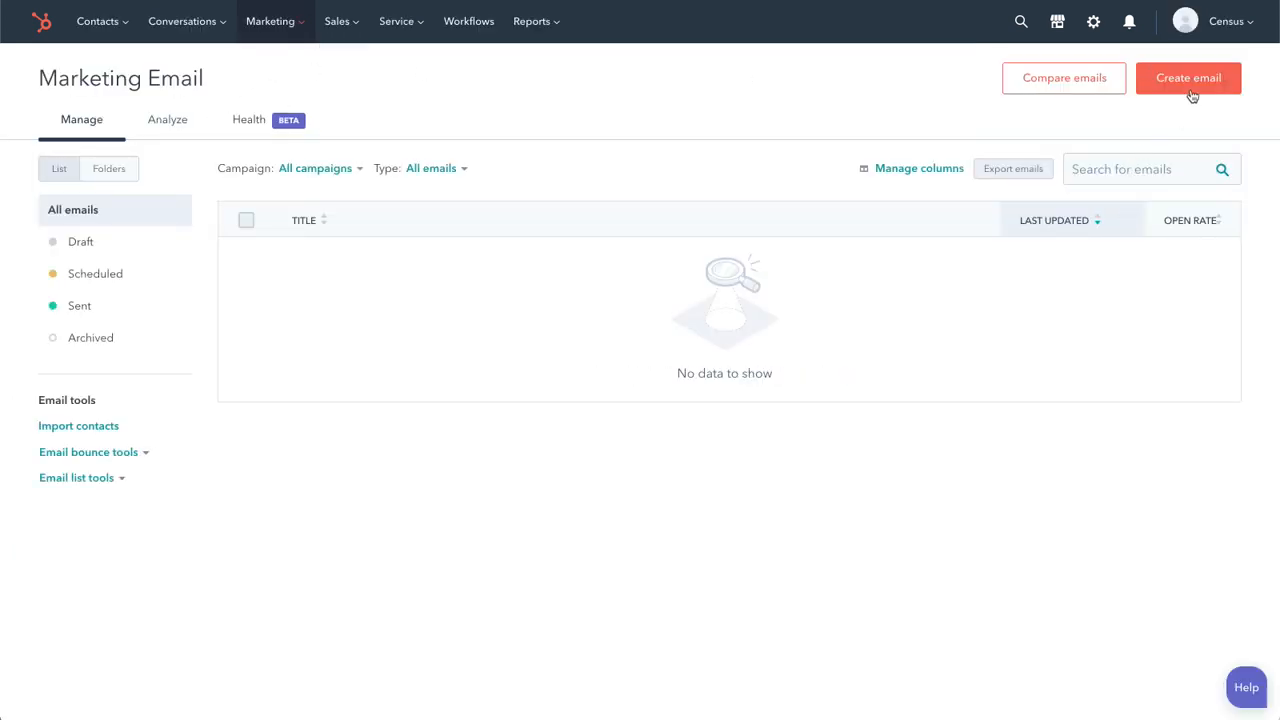
left_click(1188, 78)
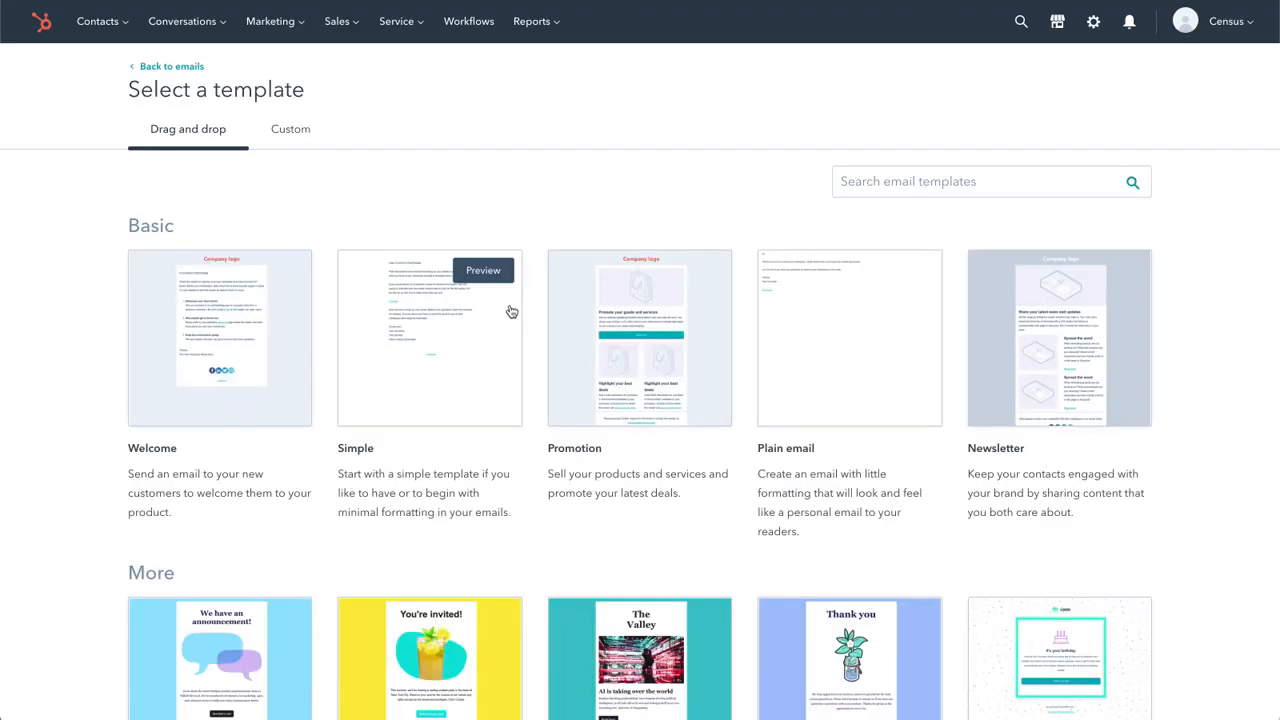
Use the Simple template for a greeting with First name and Organization Sync Runs last week
left_click(848, 337)
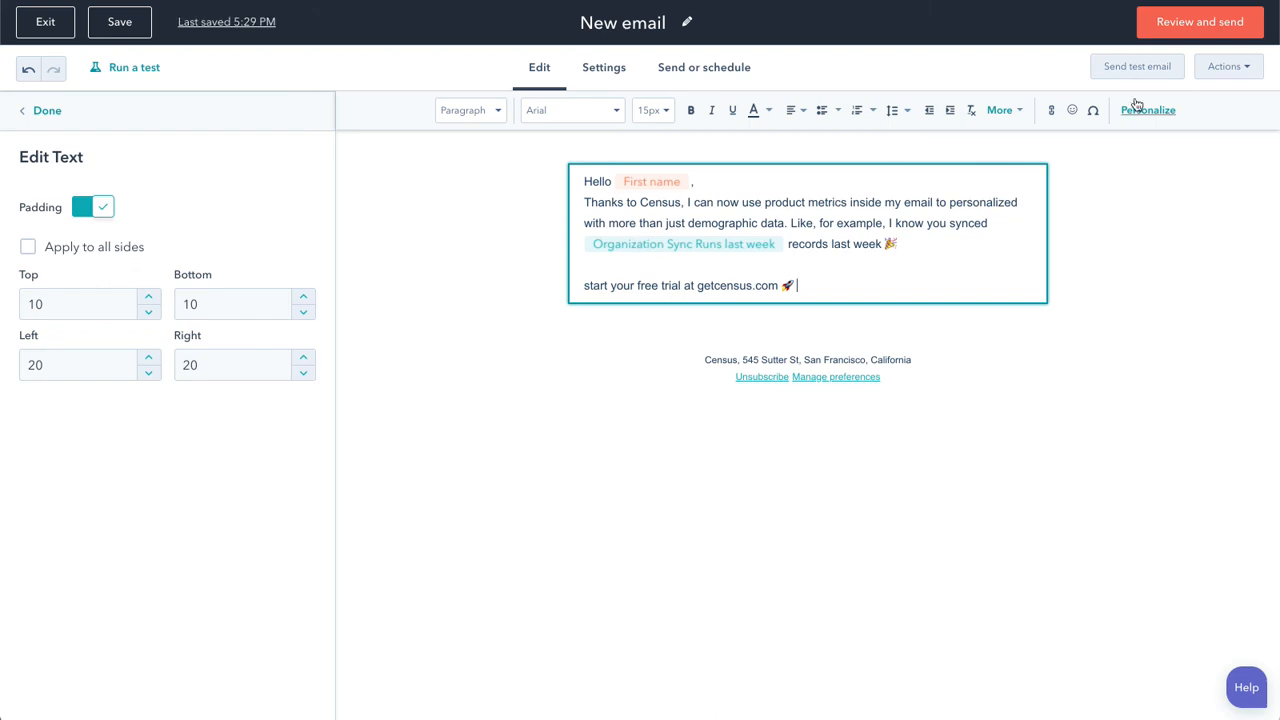
left_click(1226, 66)
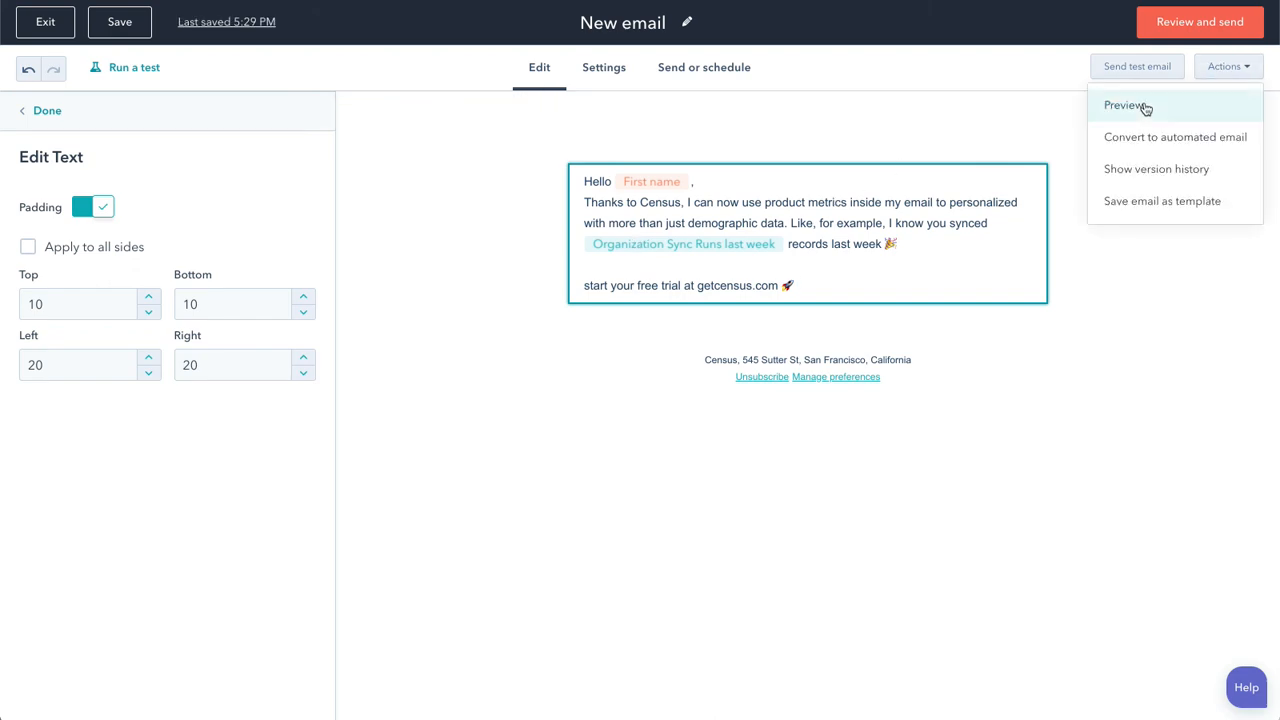
left_click(1125, 105)
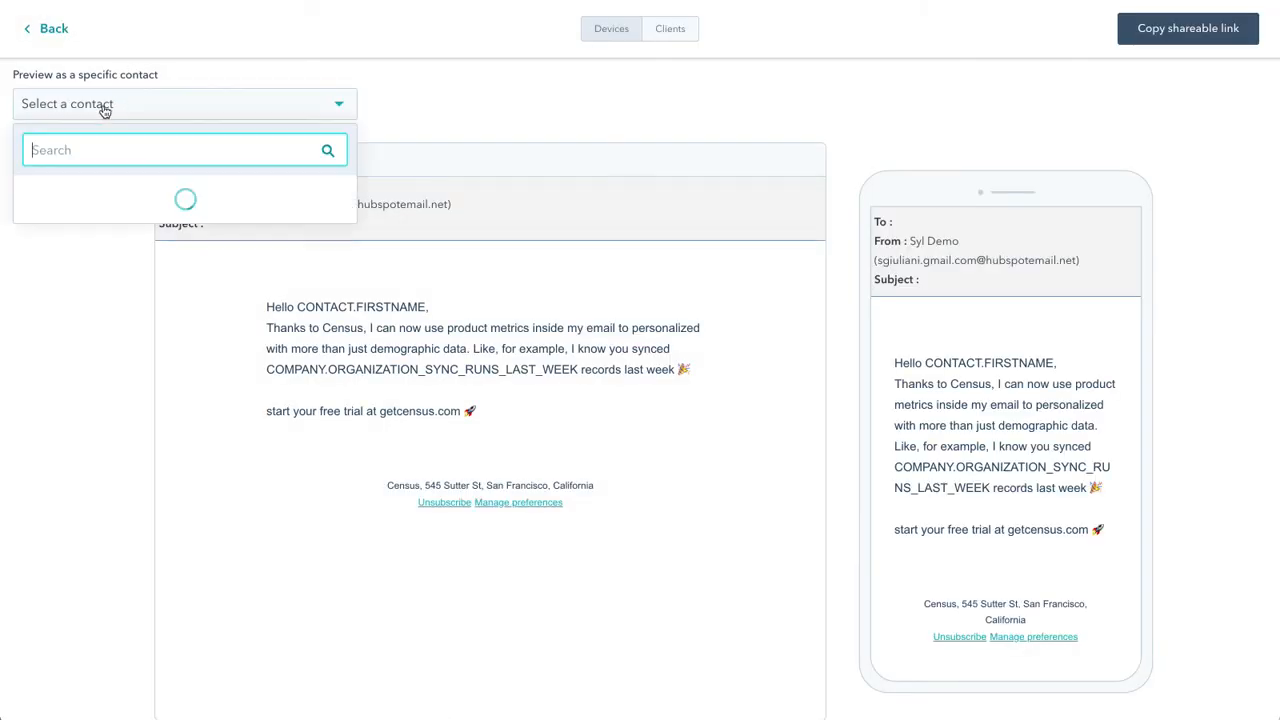
type("bor")
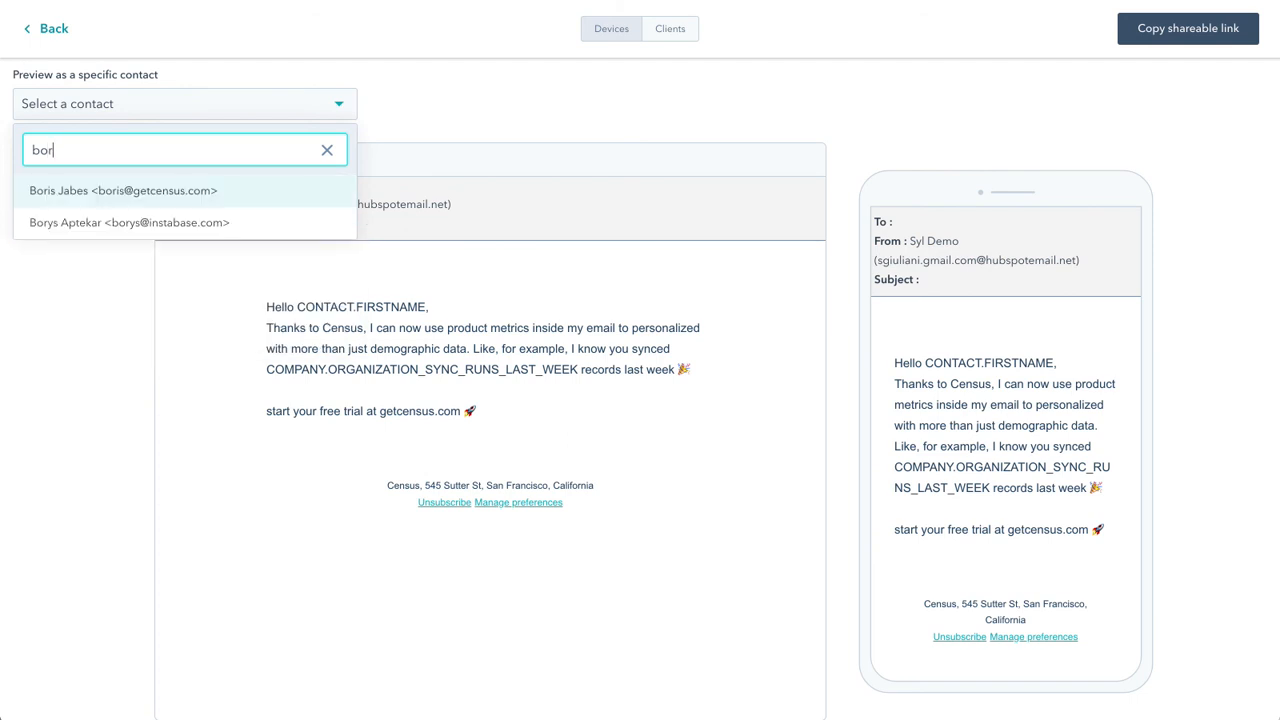
left_click(123, 190)
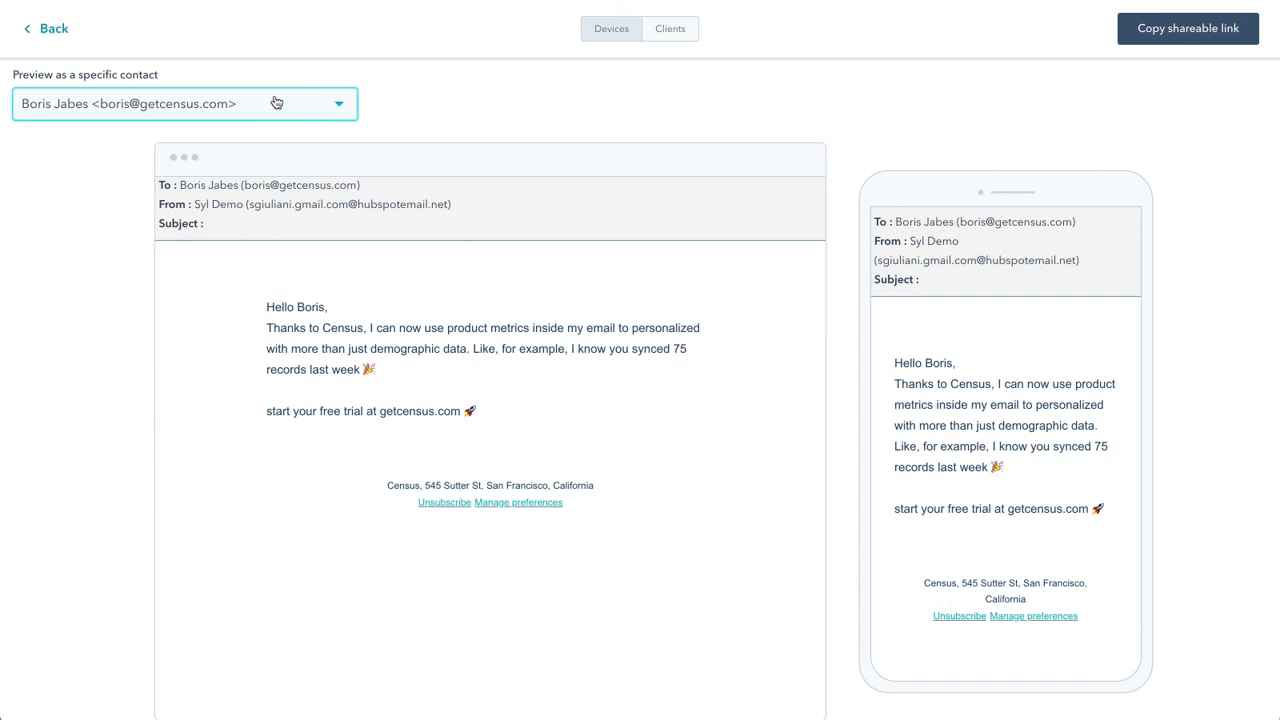
left_click(46, 28)
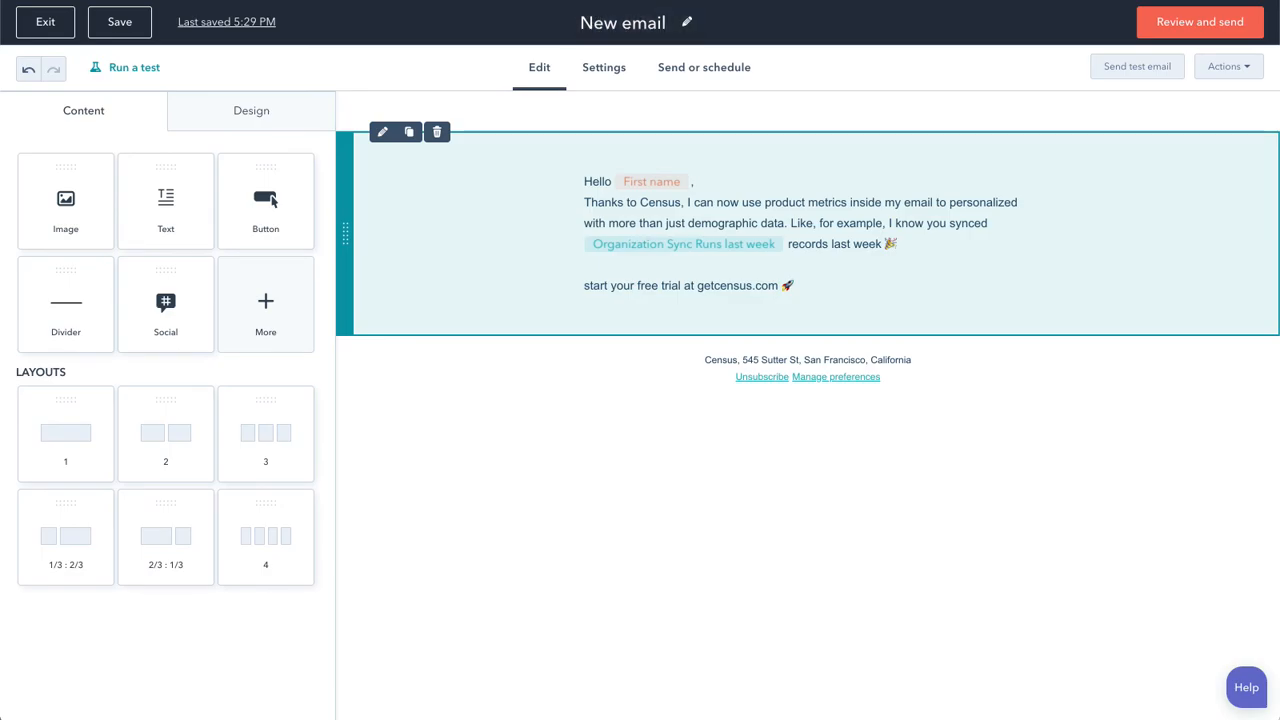